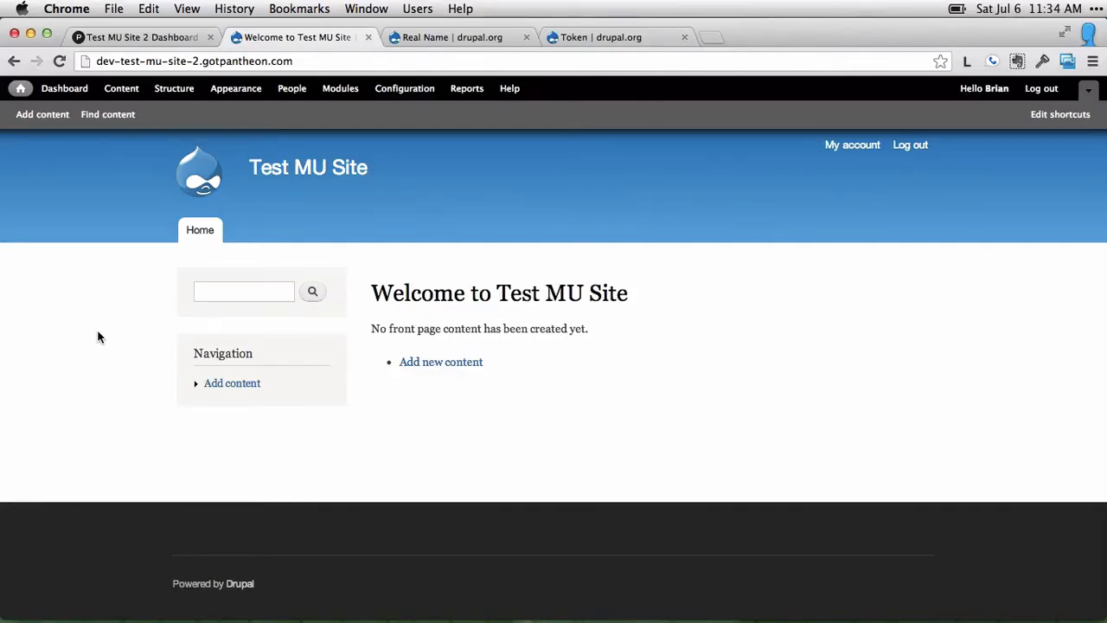
# Switch the test-mu-site-2 dev environment to SFTP mode and view its connection info.
pyautogui.click(139, 38)
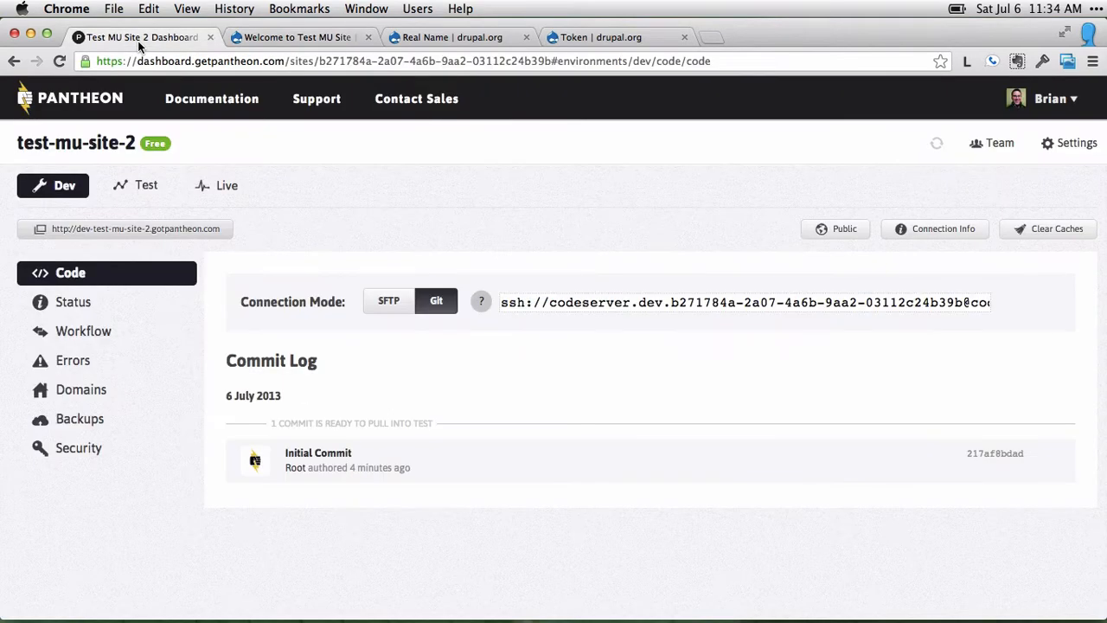
pyautogui.click(388, 301)
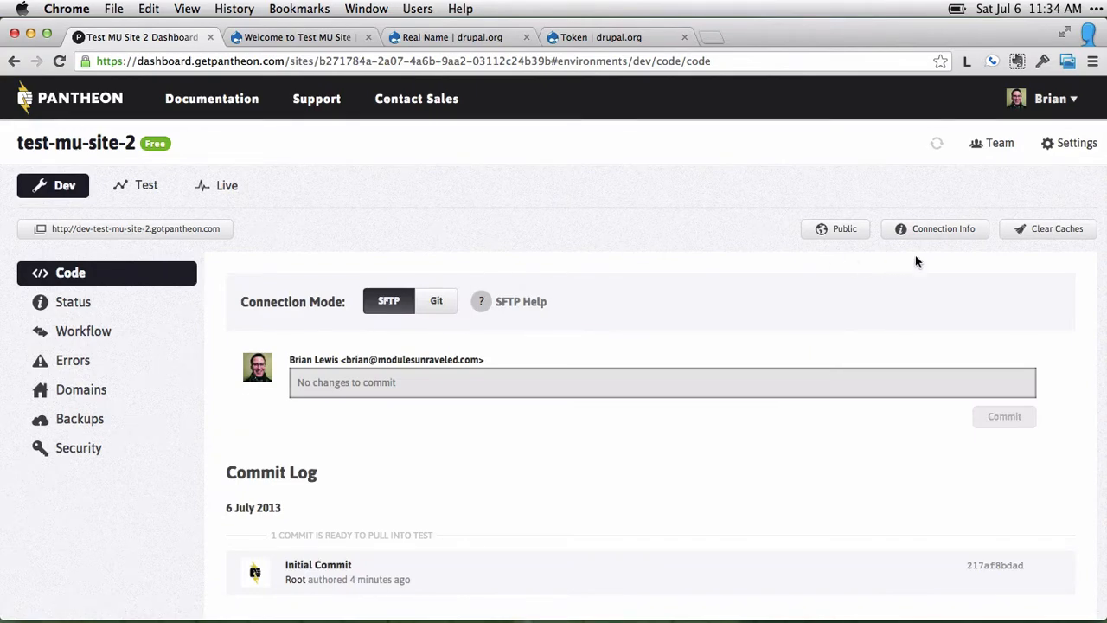
pyautogui.click(935, 228)
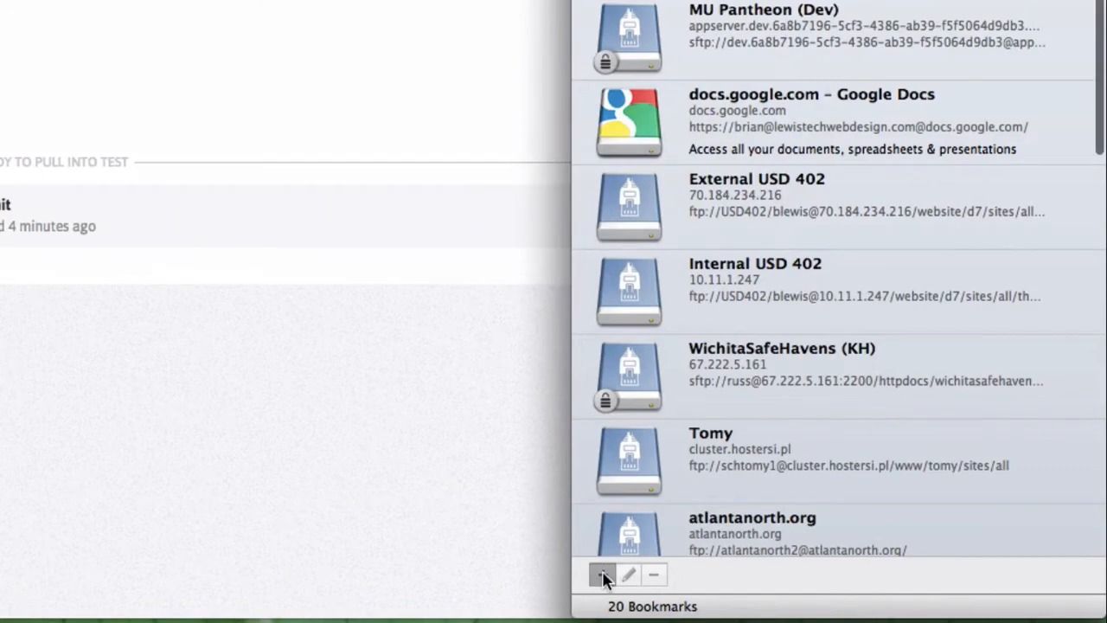
# Add an SFTP bookmark 'Test MU Site' for the dev.b271784a… appserver on port 2222.
pyautogui.click(598, 576)
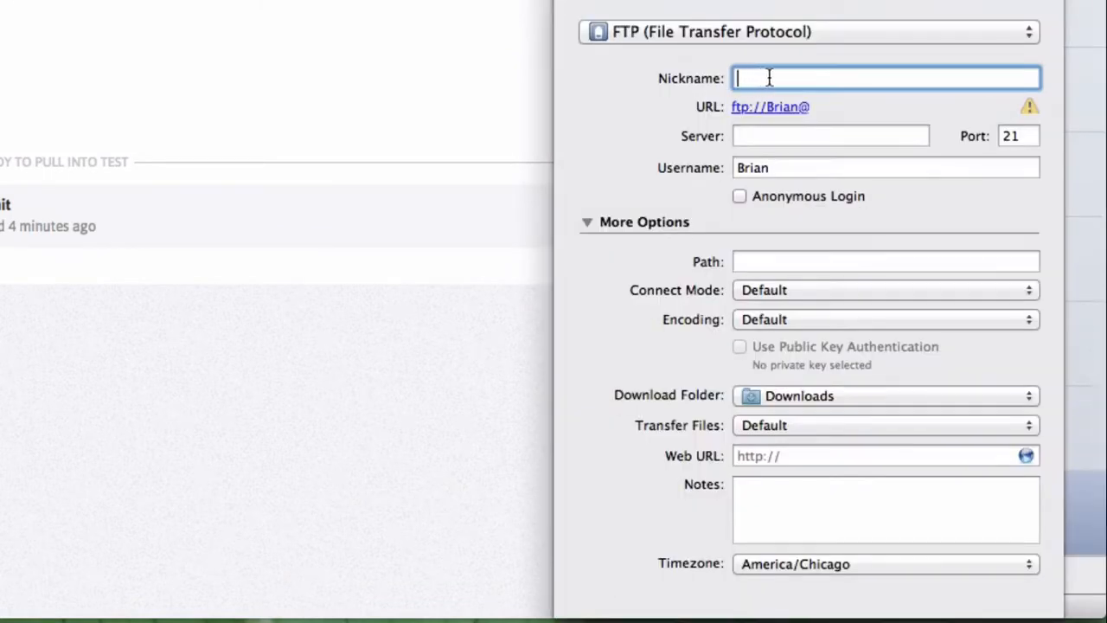
pyautogui.write('Test MU Site')
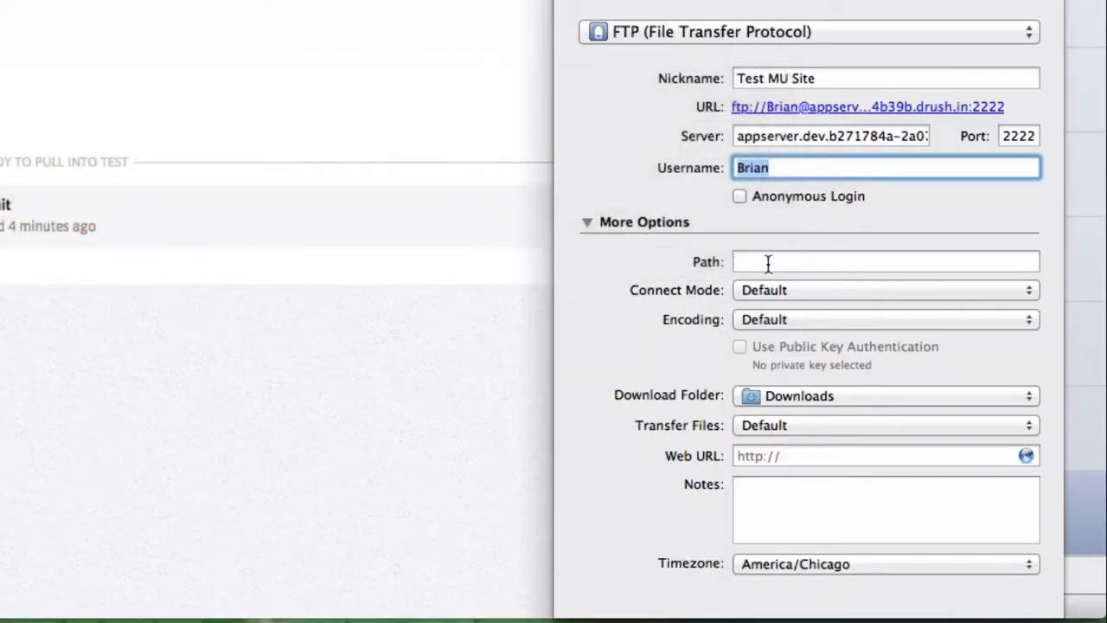
pyautogui.write('dev.b271784a-2a07-4a6b-9aa2-03112c24b39b')
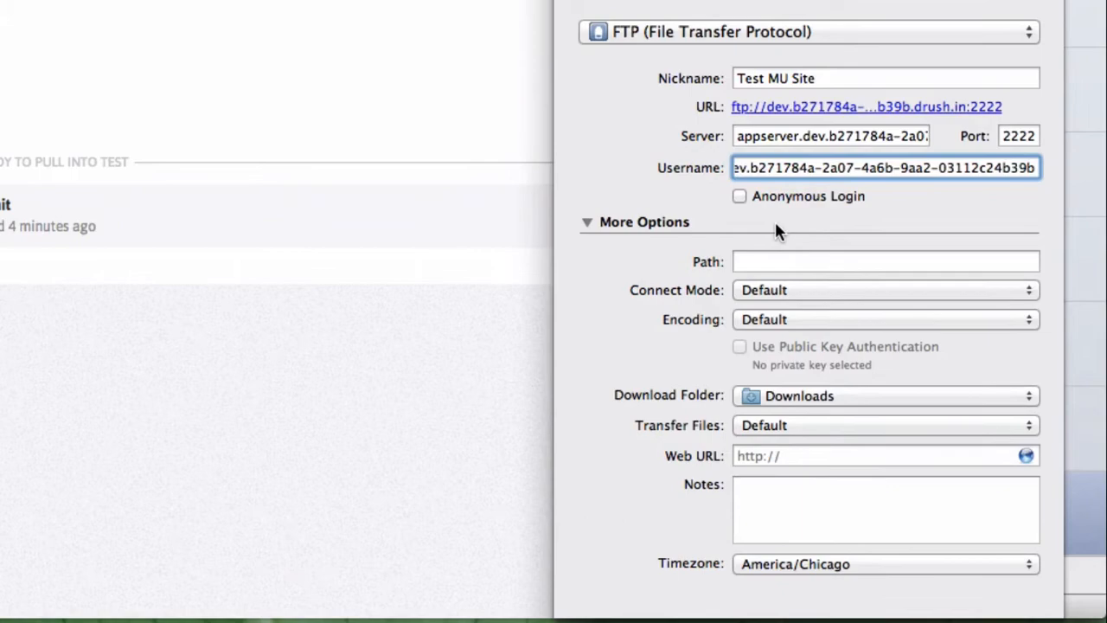
pyautogui.moveTo(684, 32)
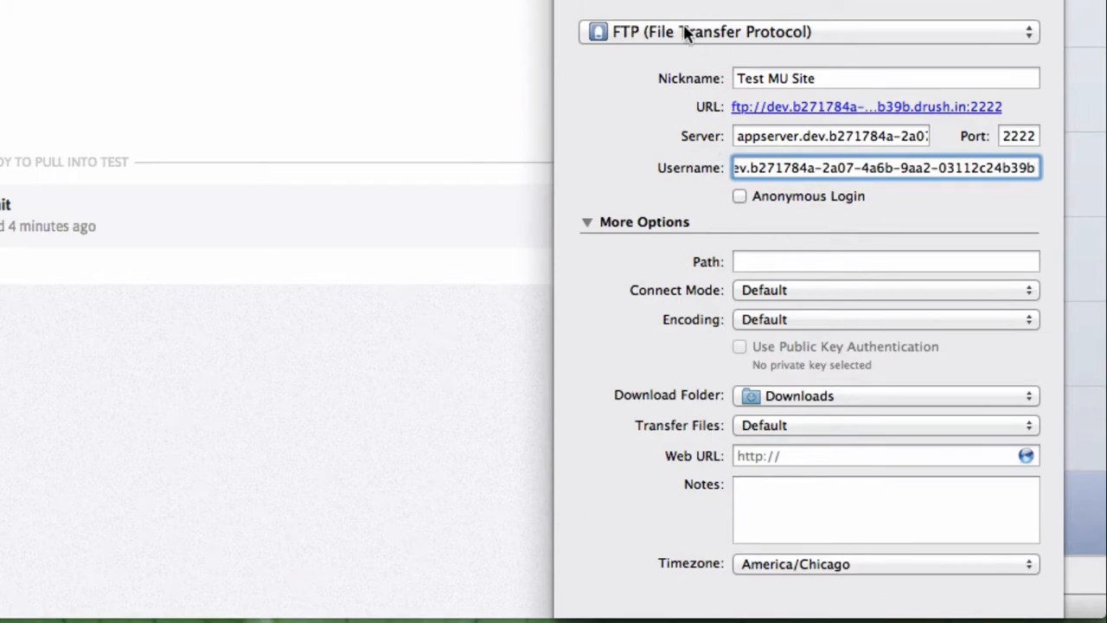
pyautogui.click(813, 32)
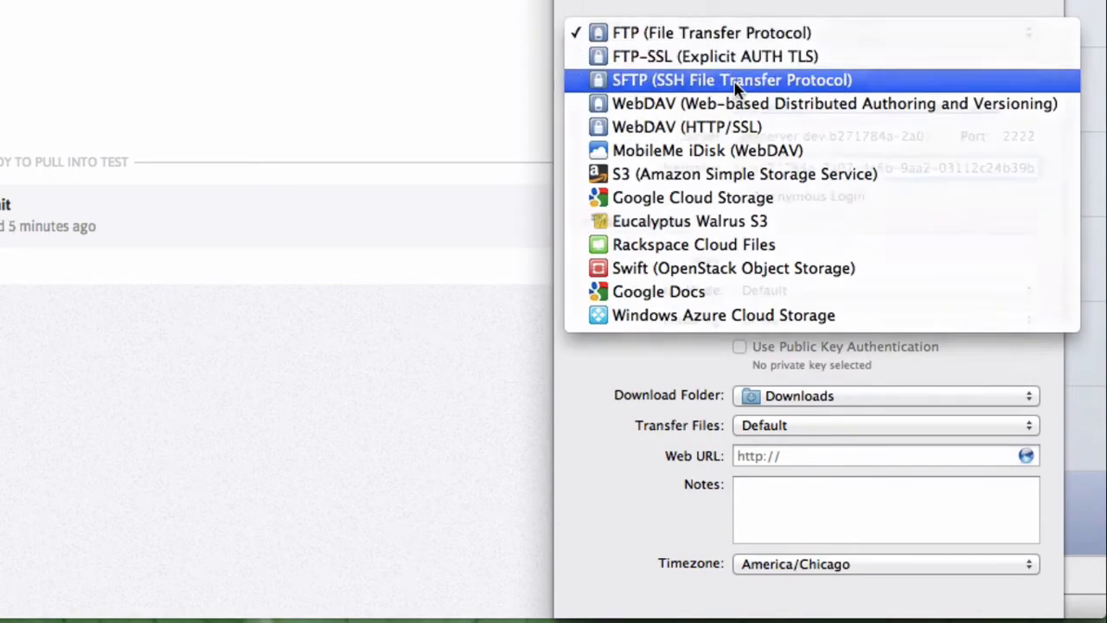
pyautogui.click(729, 79)
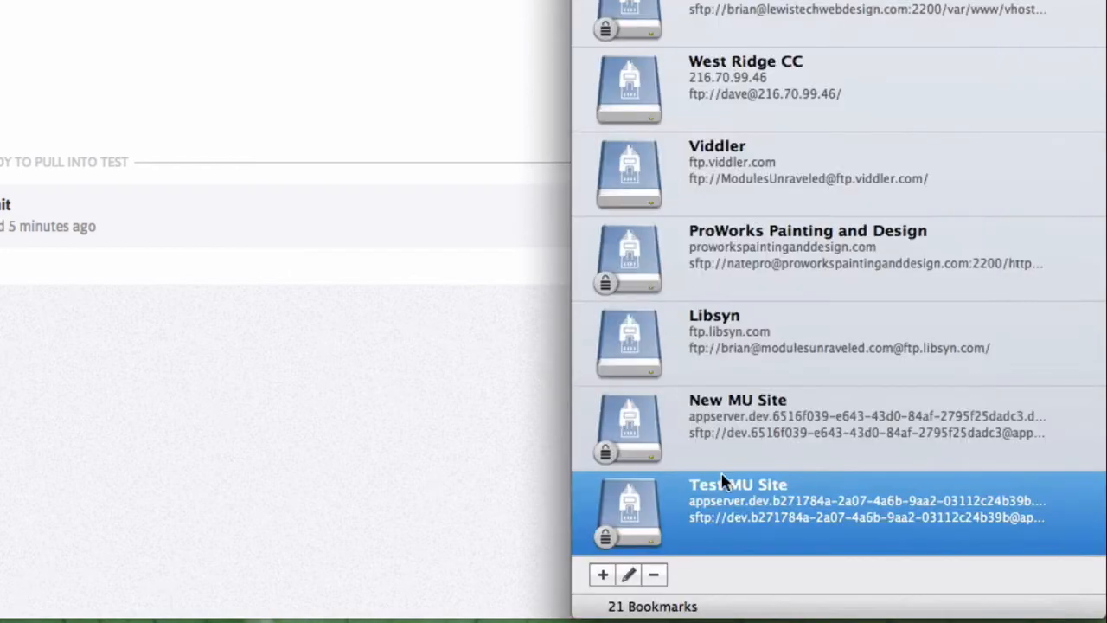
# Connect to Test MU Site, allowing the unknown host key and logging in with the password.
pyautogui.doubleClick(738, 484)
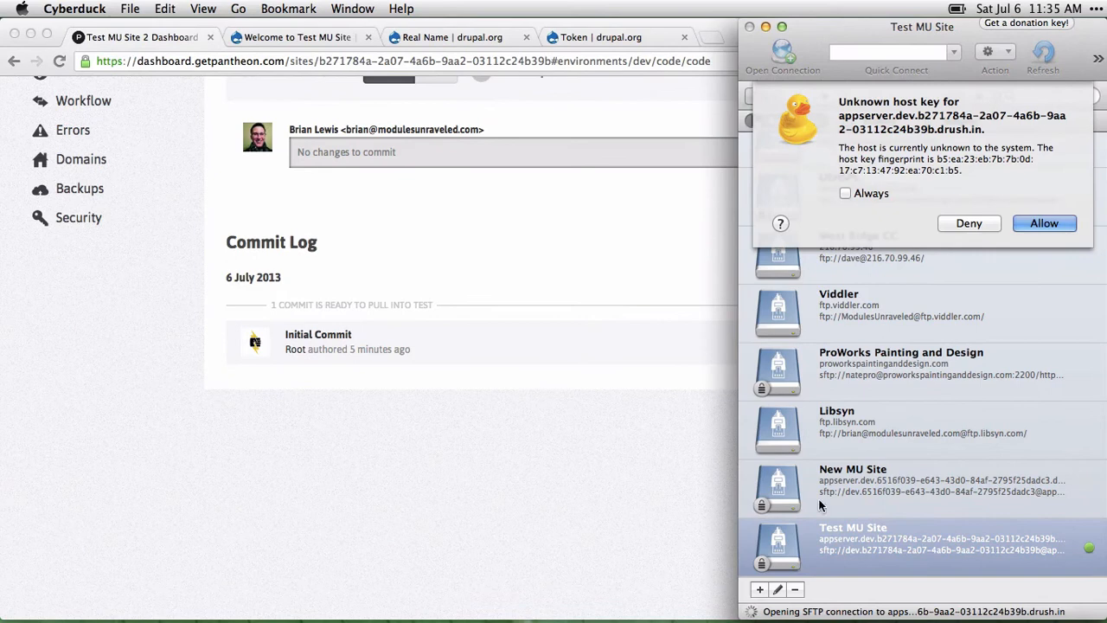
pyautogui.click(1043, 223)
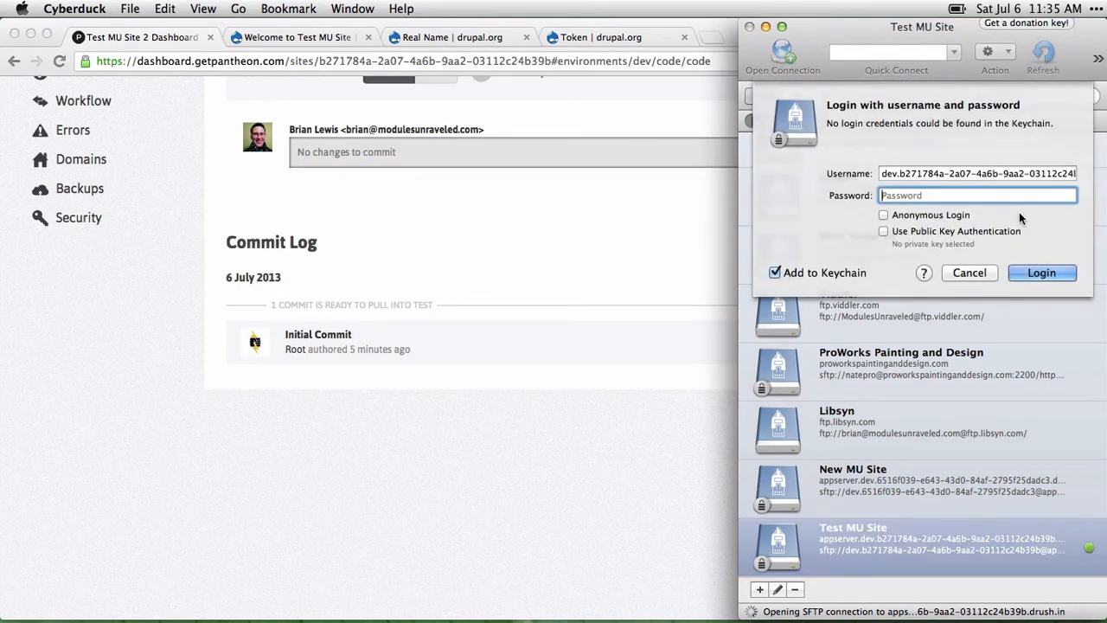
pyautogui.write('password')
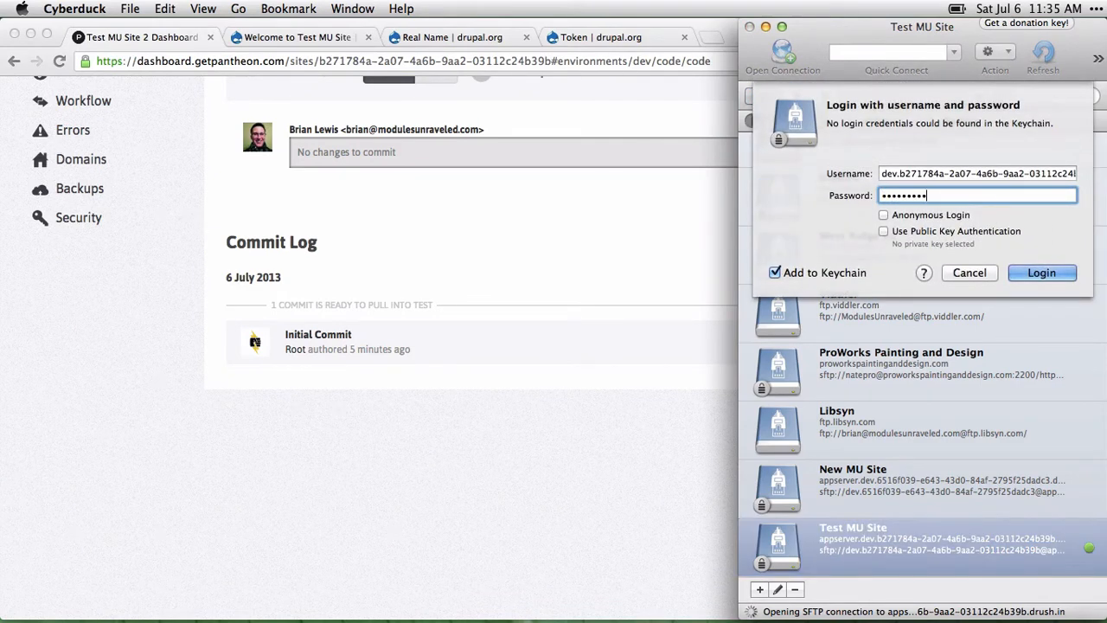
pyautogui.click(1044, 273)
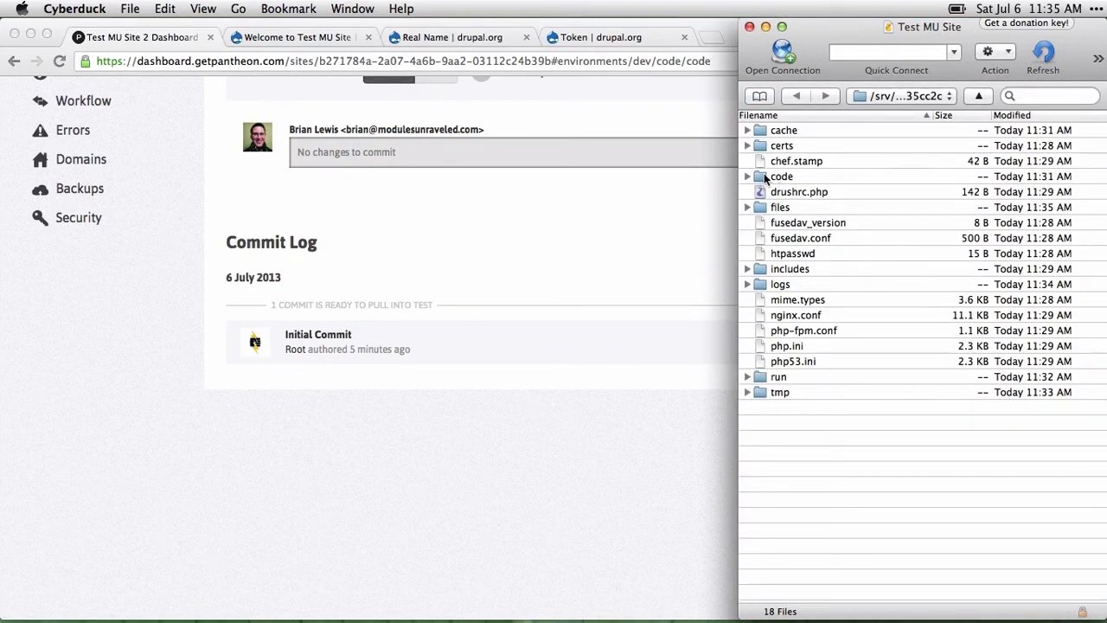
# Open the server's code folder and select its sites subfolder.
pyautogui.click(781, 176)
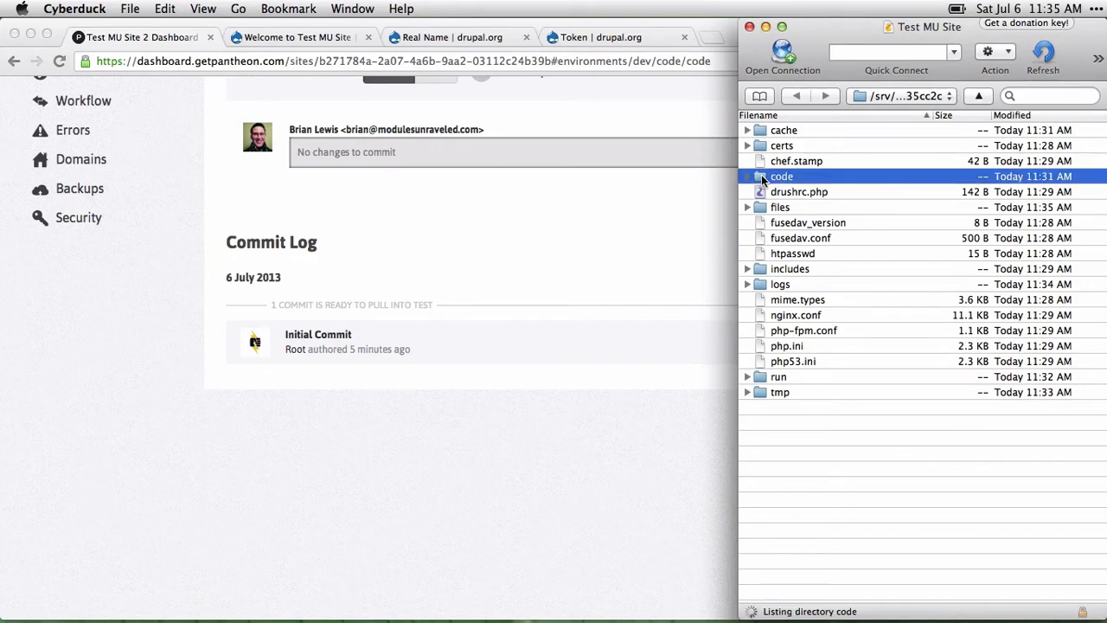
pyautogui.doubleClick(782, 175)
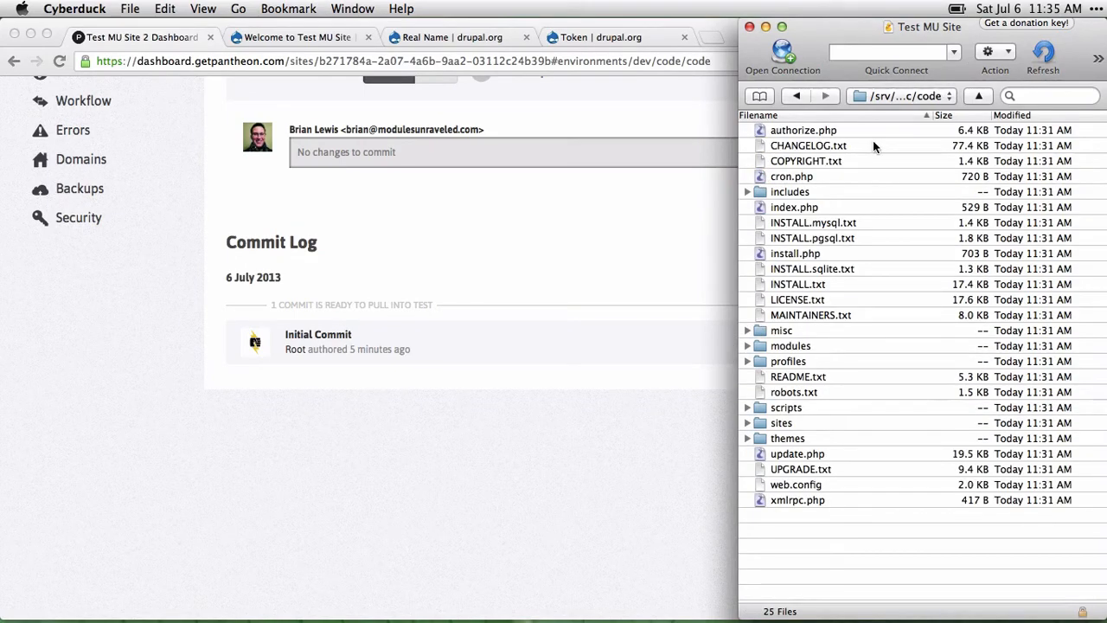
pyautogui.moveTo(880, 269)
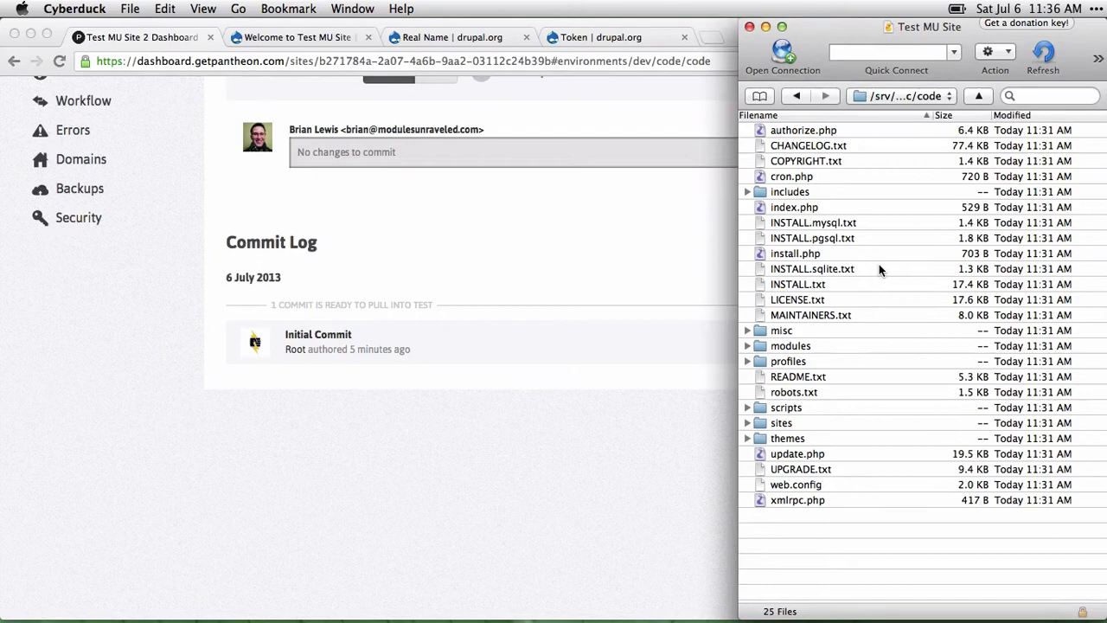
pyautogui.click(979, 96)
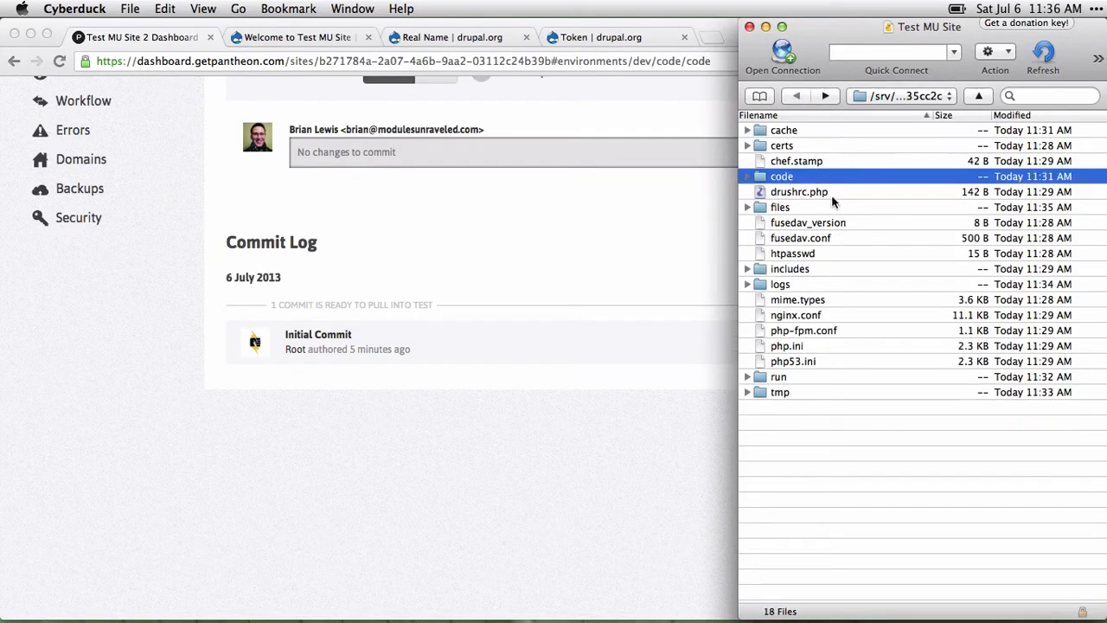
pyautogui.moveTo(818, 199)
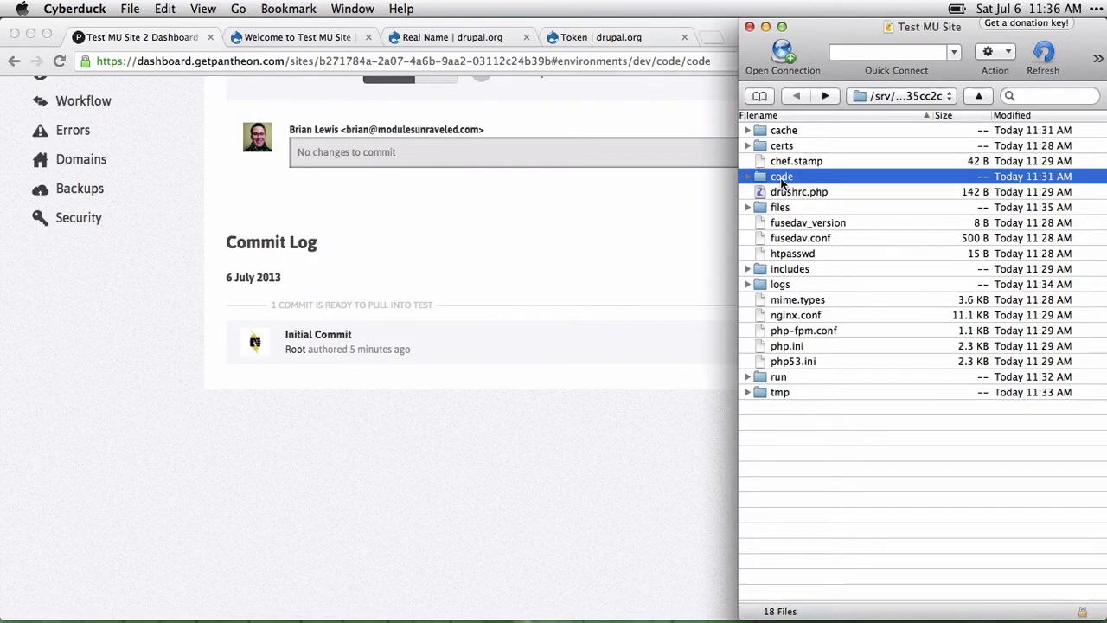
pyautogui.doubleClick(781, 175)
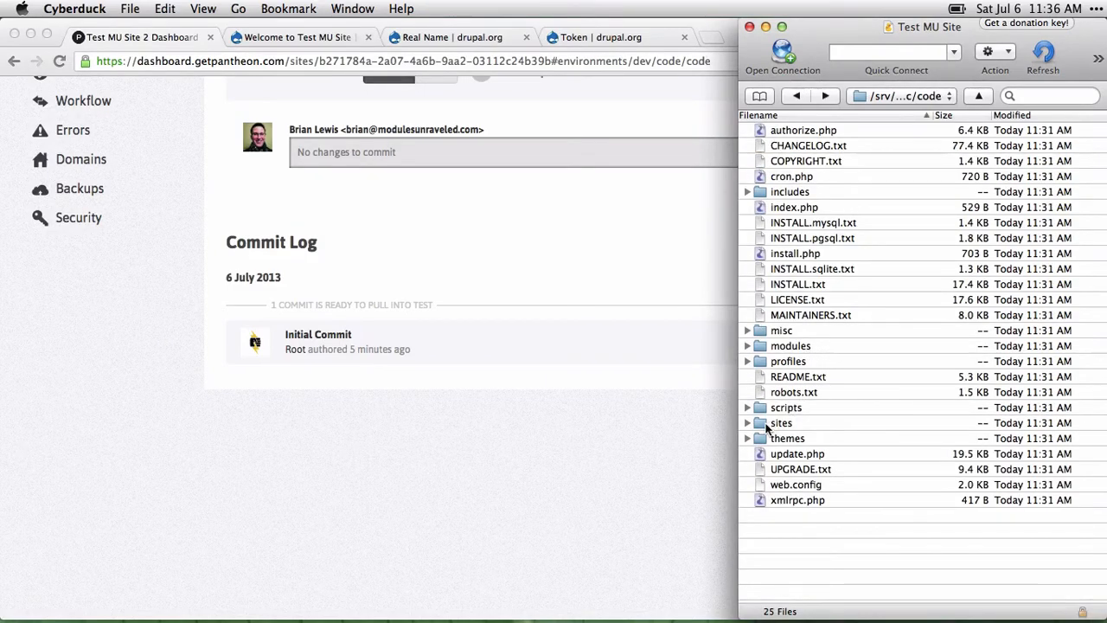
pyautogui.click(781, 423)
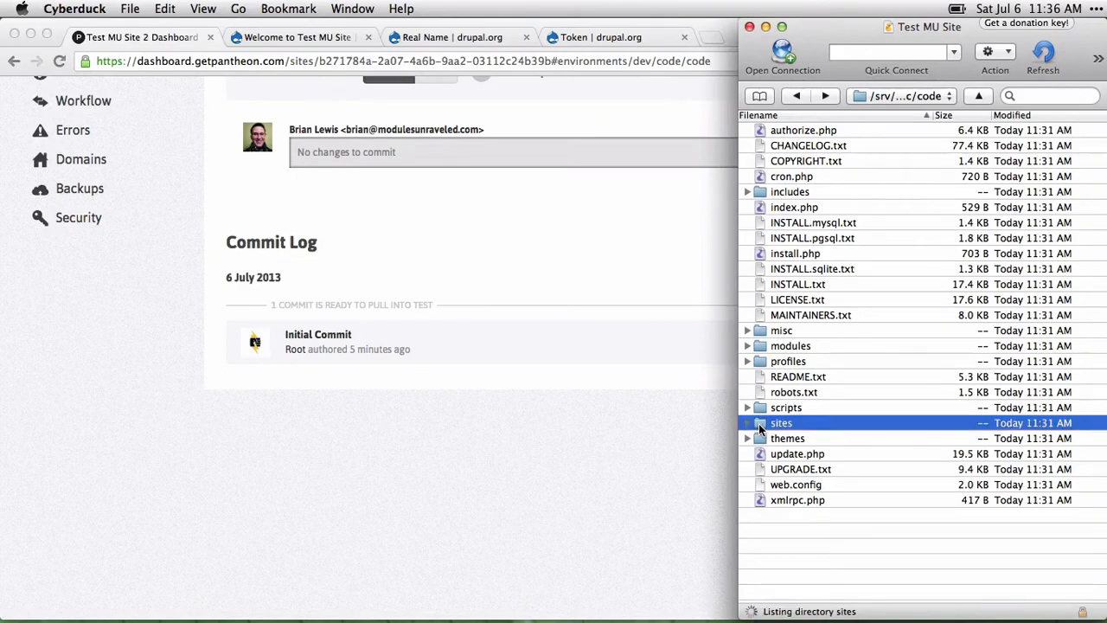
# Create a 'contrib' folder in sites/all/modules and open it.
pyautogui.doubleClick(781, 422)
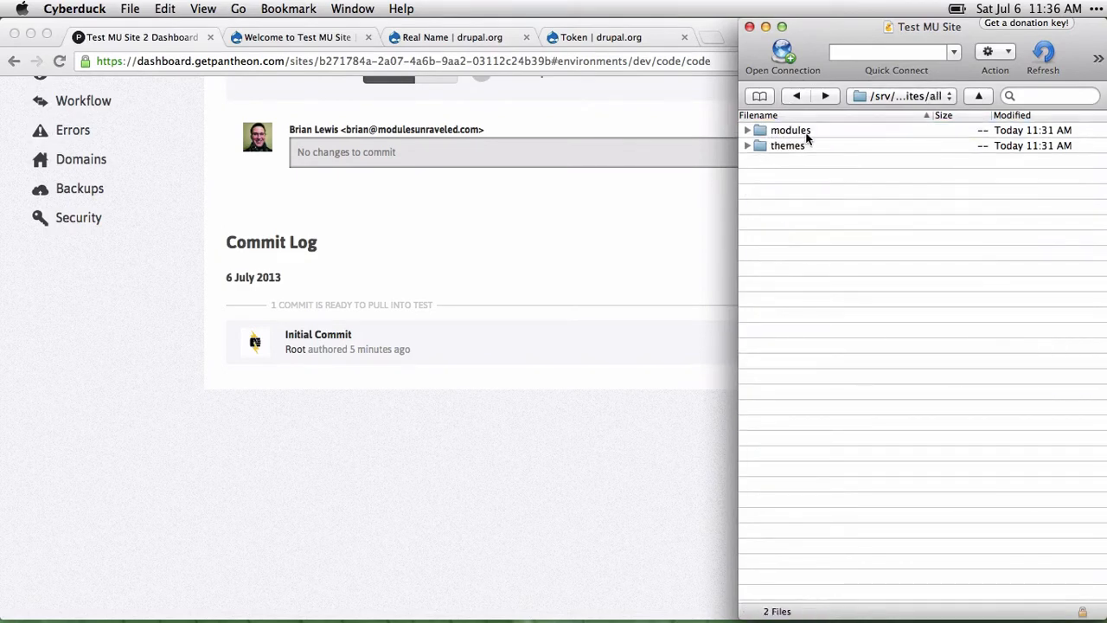
pyautogui.doubleClick(788, 129)
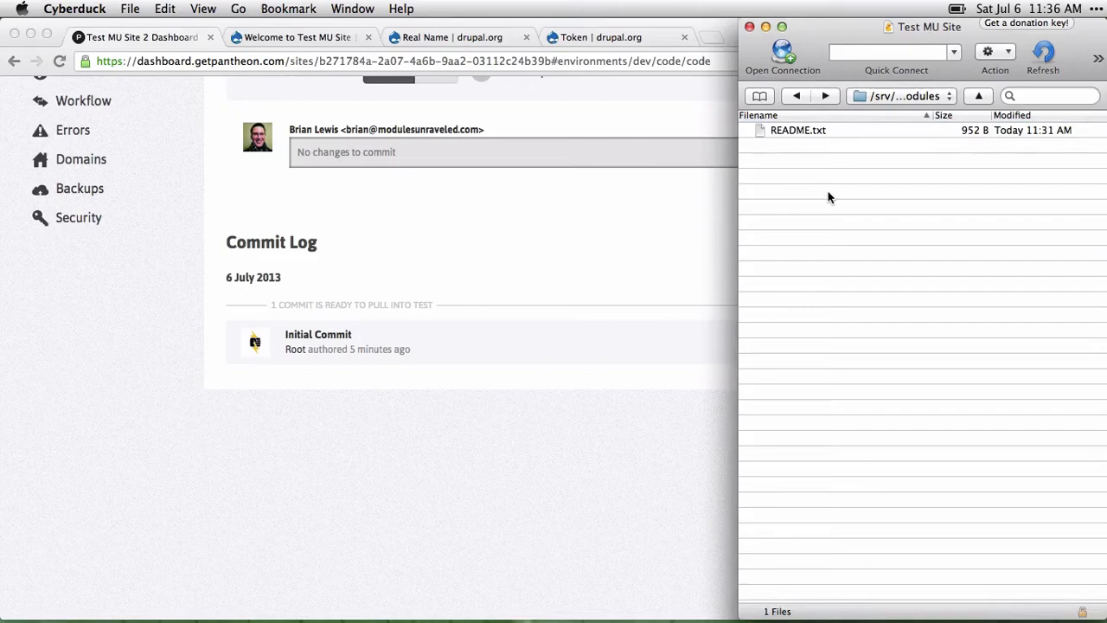
pyautogui.rightClick(829, 197)
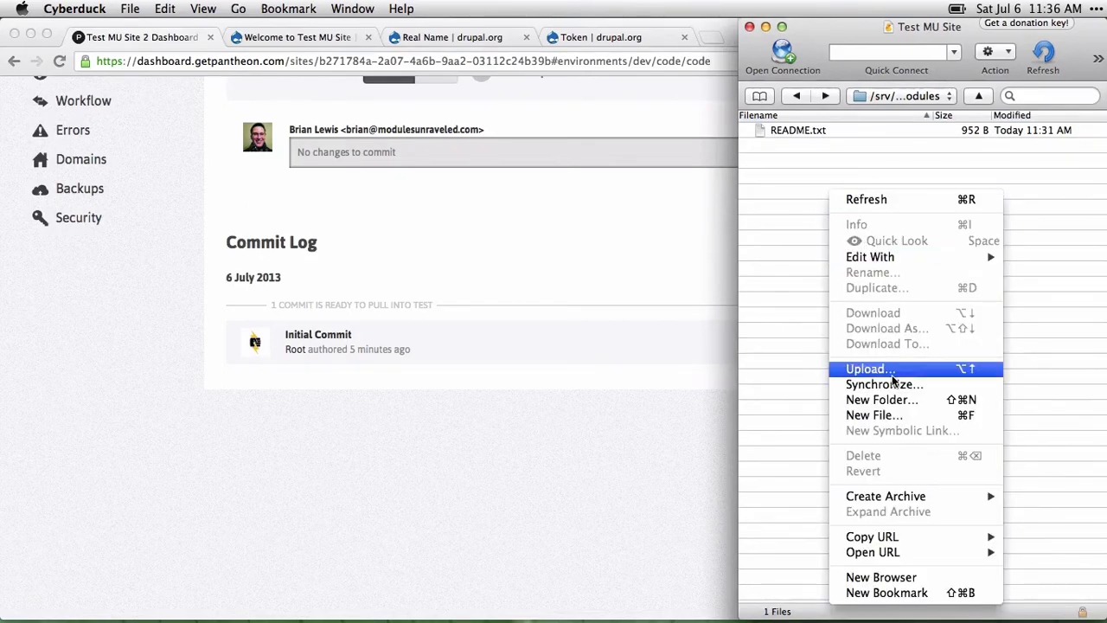
pyautogui.click(882, 399)
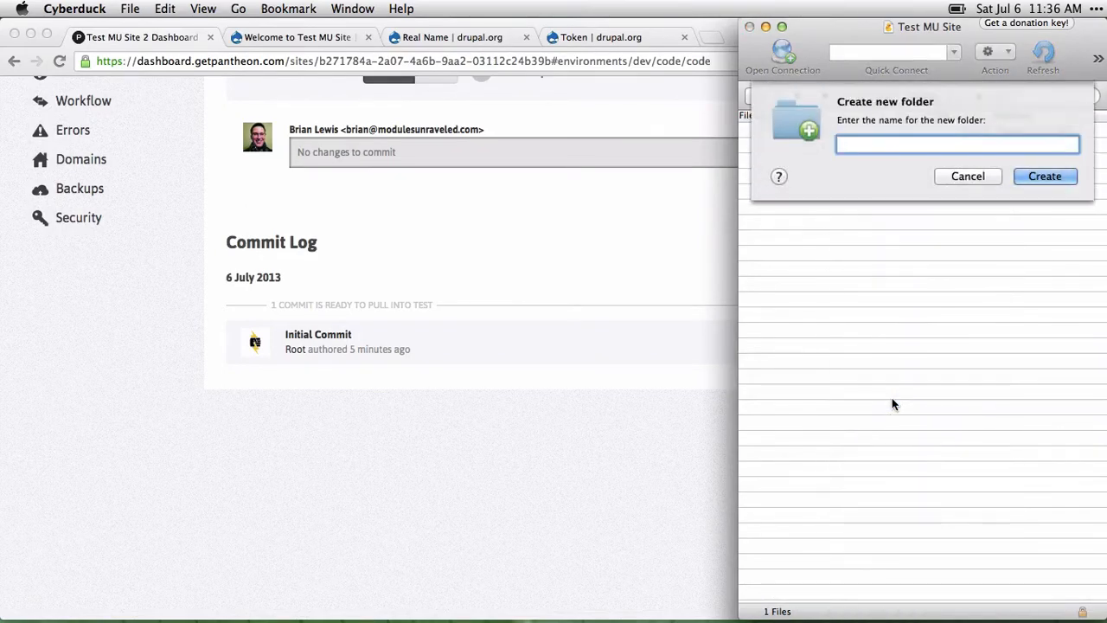
pyautogui.write('contrib')
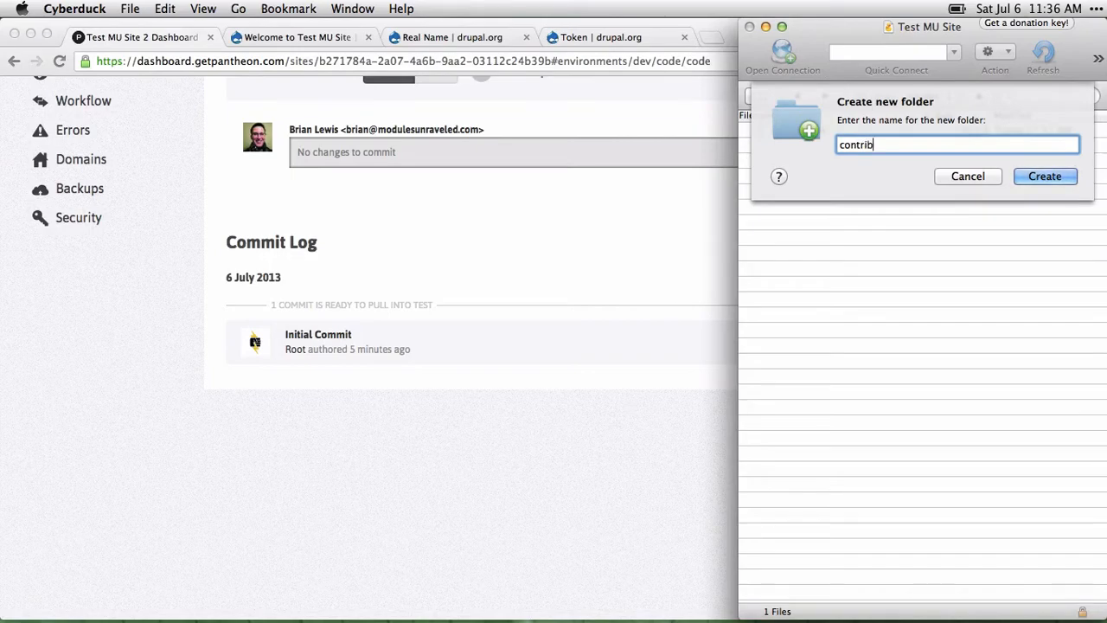
pyautogui.click(1046, 177)
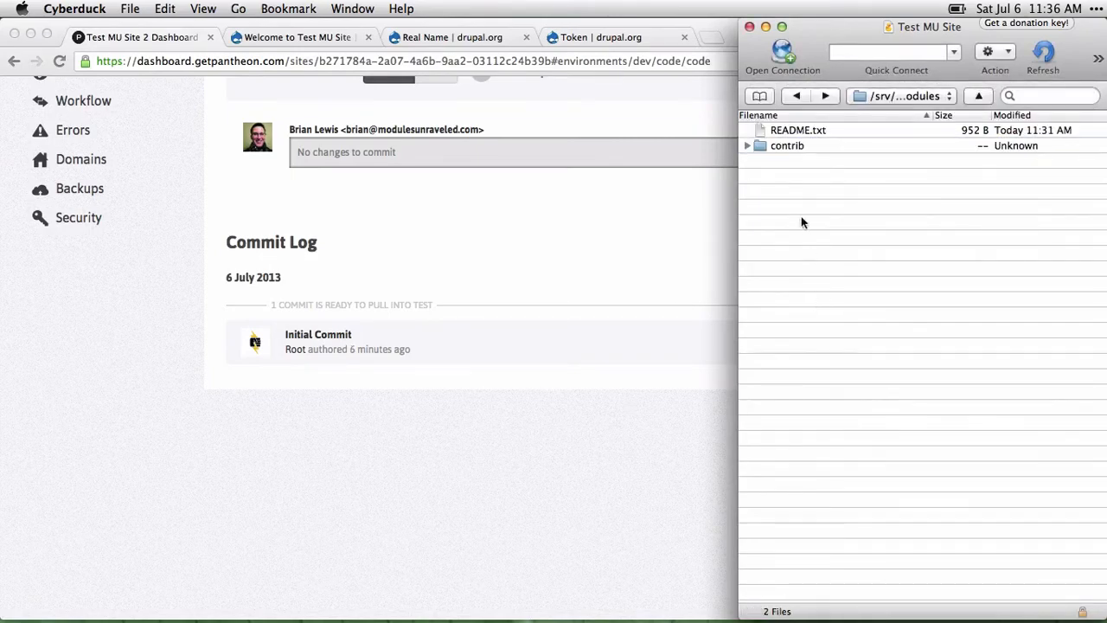
pyautogui.doubleClick(788, 145)
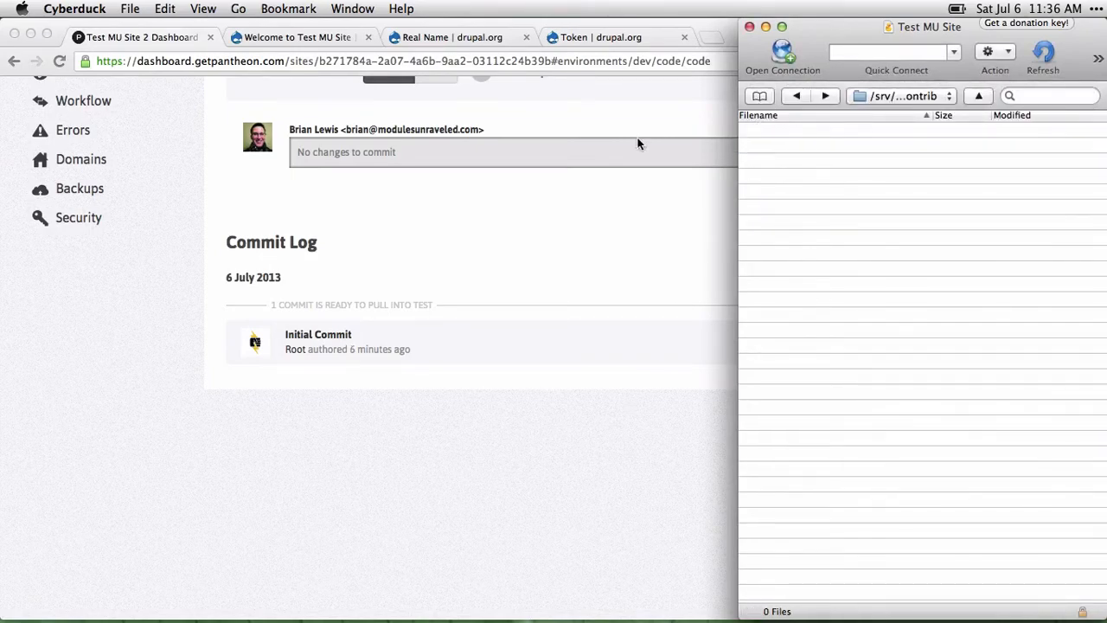
# Download and open the Real Name 7.x-1.1 tar.gz from its Drupal.org project page.
pyautogui.click(450, 38)
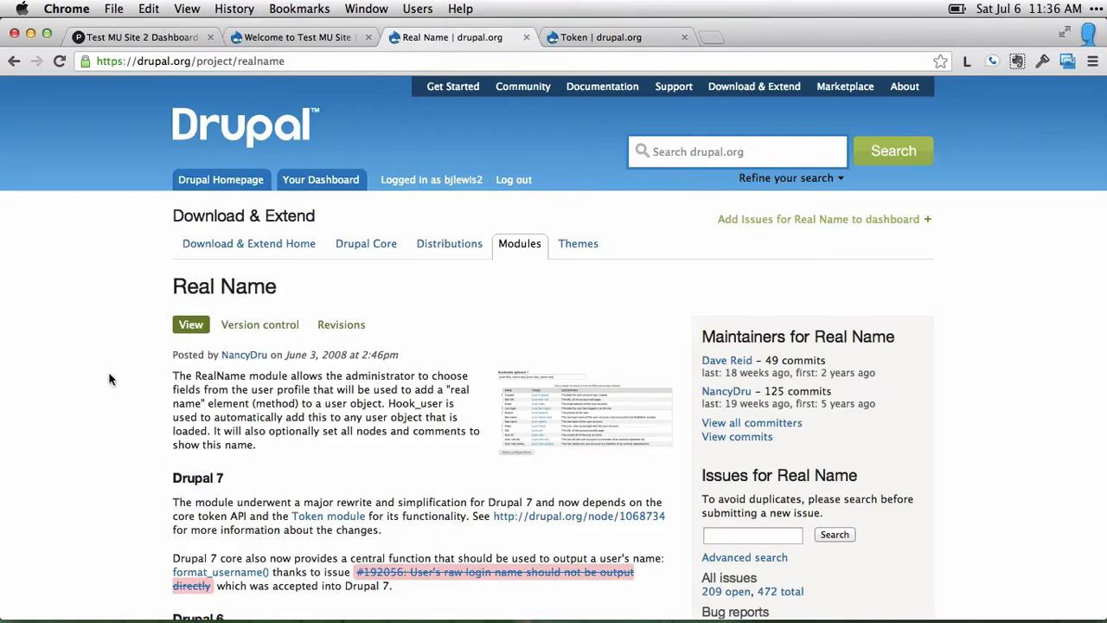
pyautogui.scroll(-3)
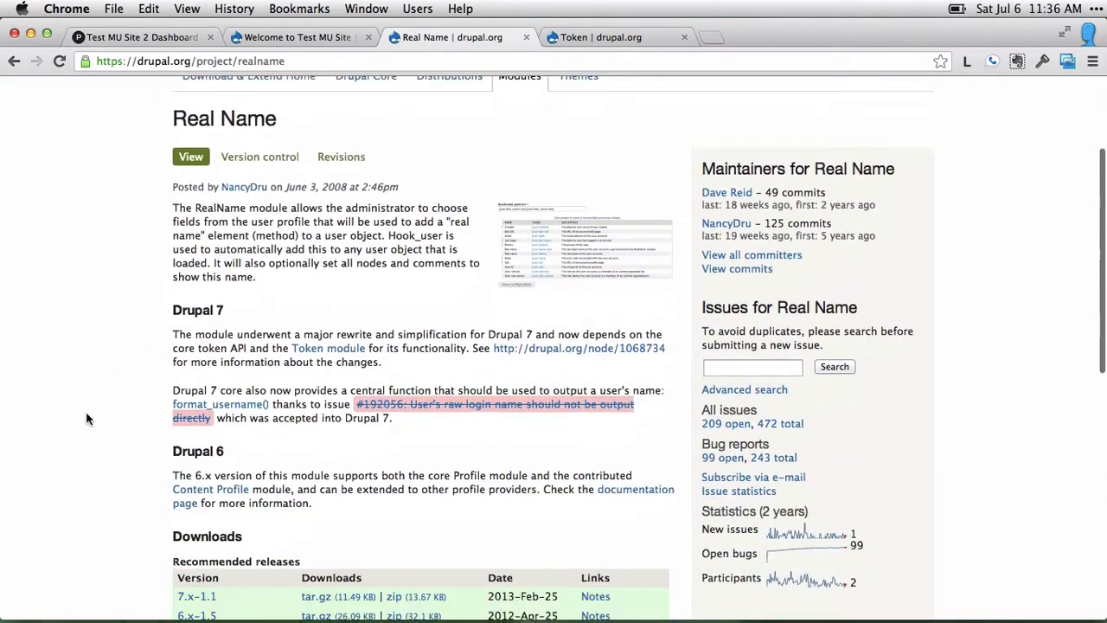
pyautogui.scroll(-3)
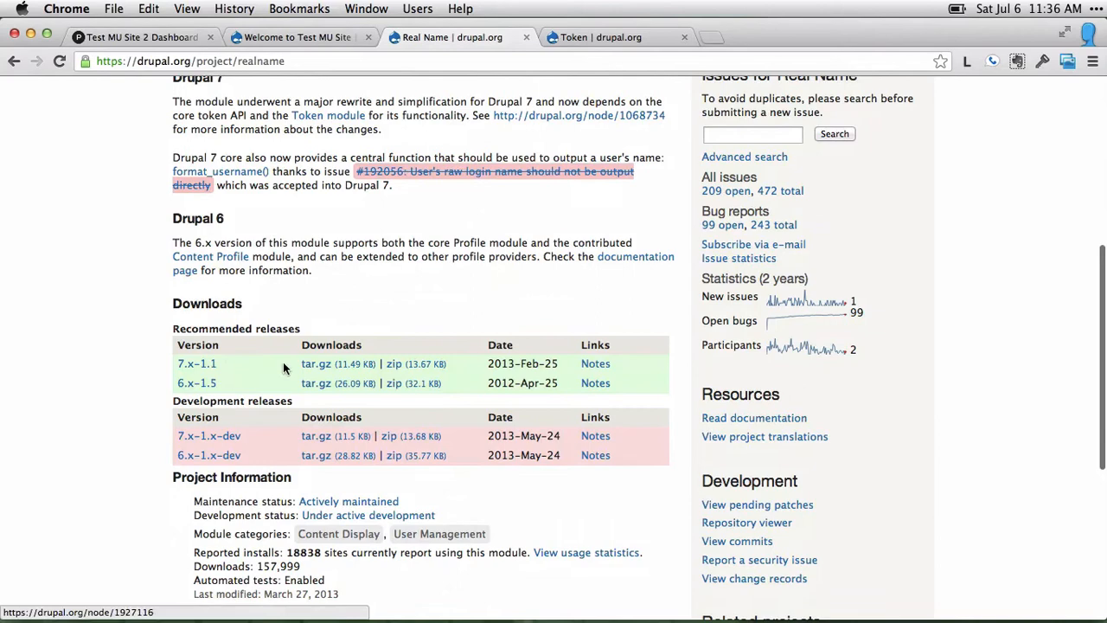
pyautogui.click(316, 363)
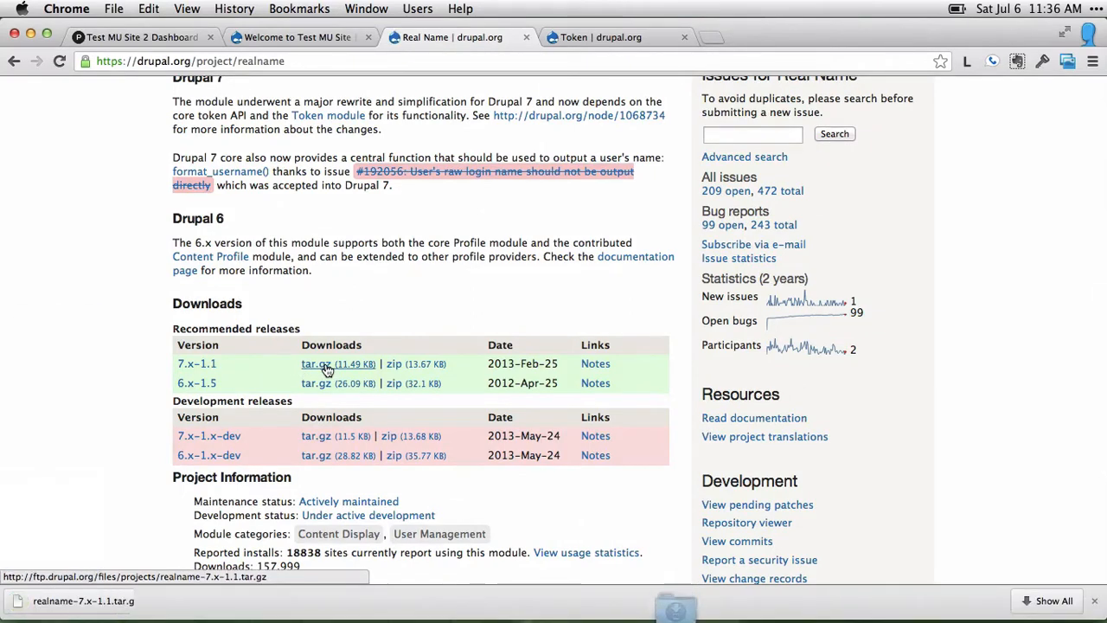
pyautogui.click(316, 363)
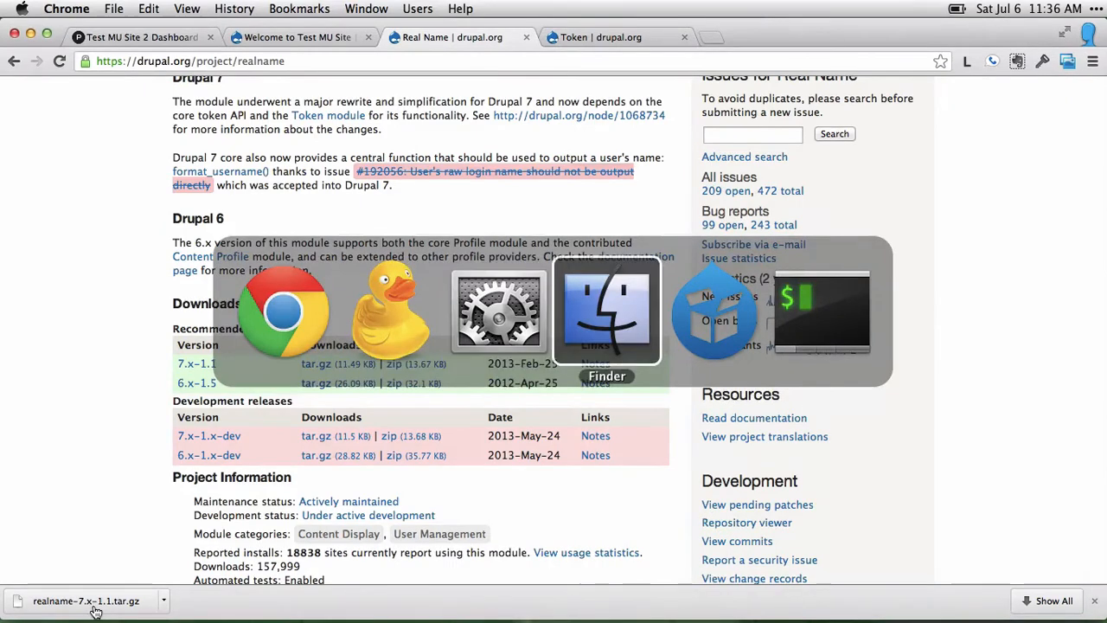
# Upload the extracted realname folder to contrib, always trusting the server's host key.
pyautogui.click(606, 312)
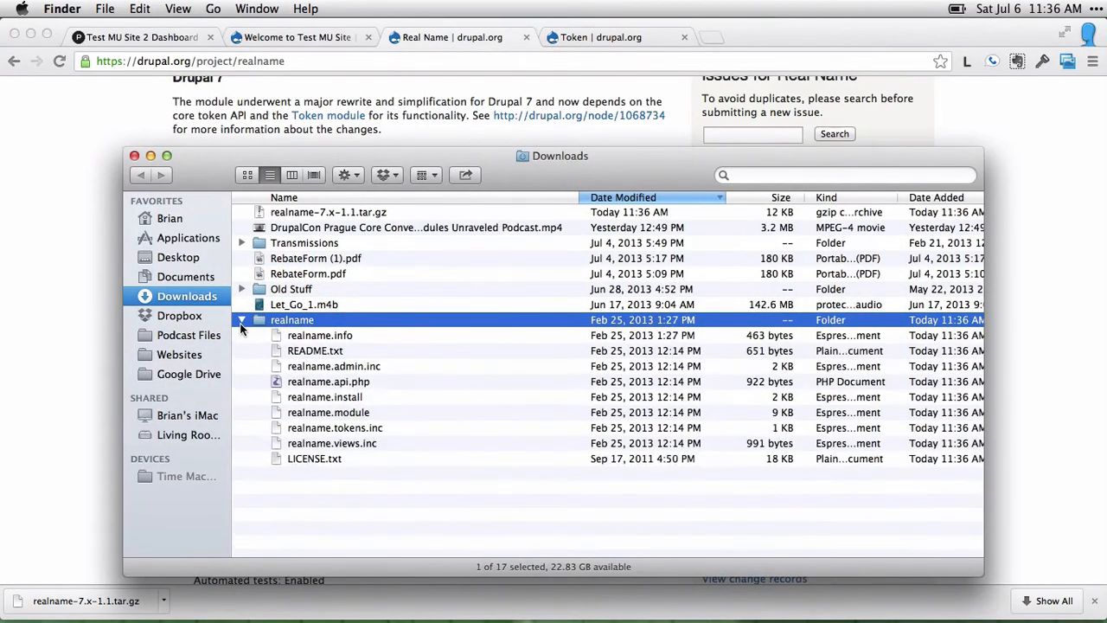
pyautogui.click(243, 319)
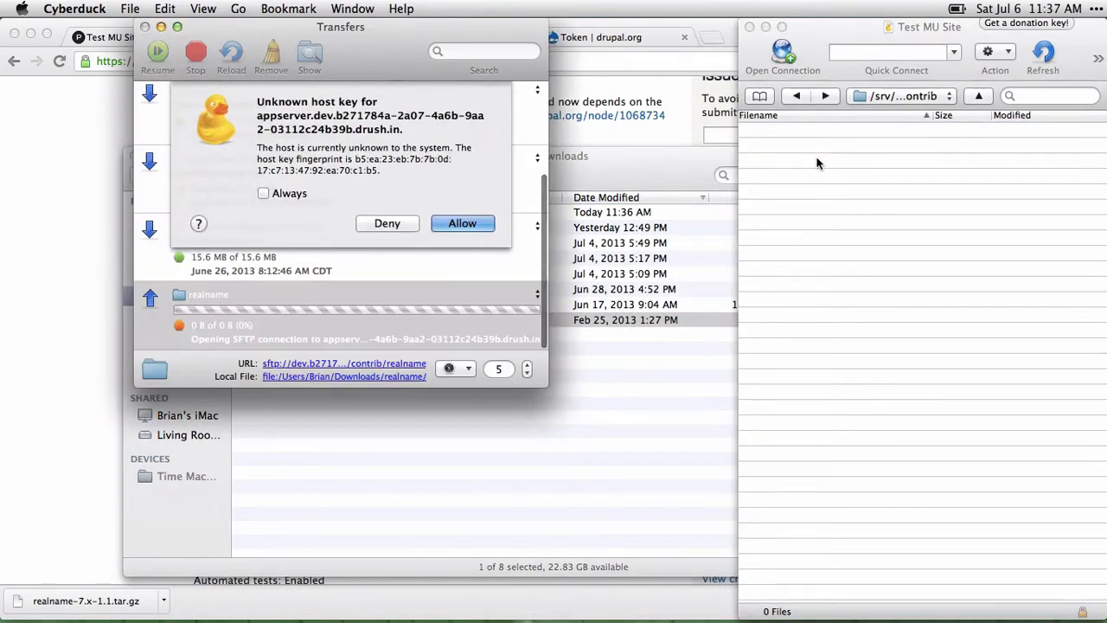
pyautogui.click(264, 193)
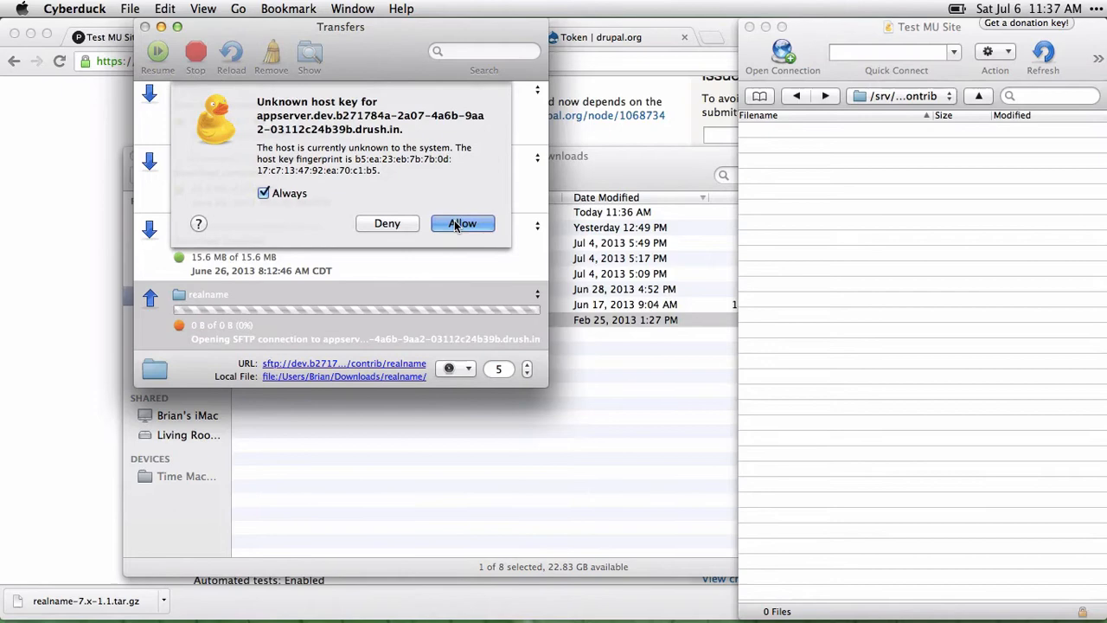
pyautogui.click(462, 224)
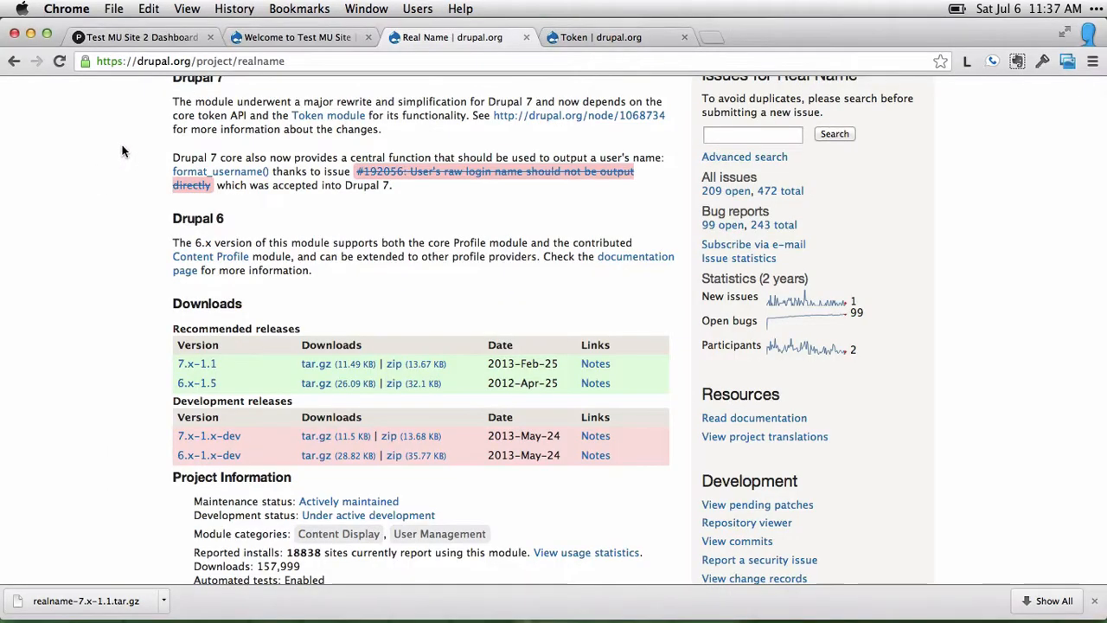
# Find Real name 7.x-1.1 under OTHER in Drupal's modules list, then go to Token's page.
pyautogui.click(298, 37)
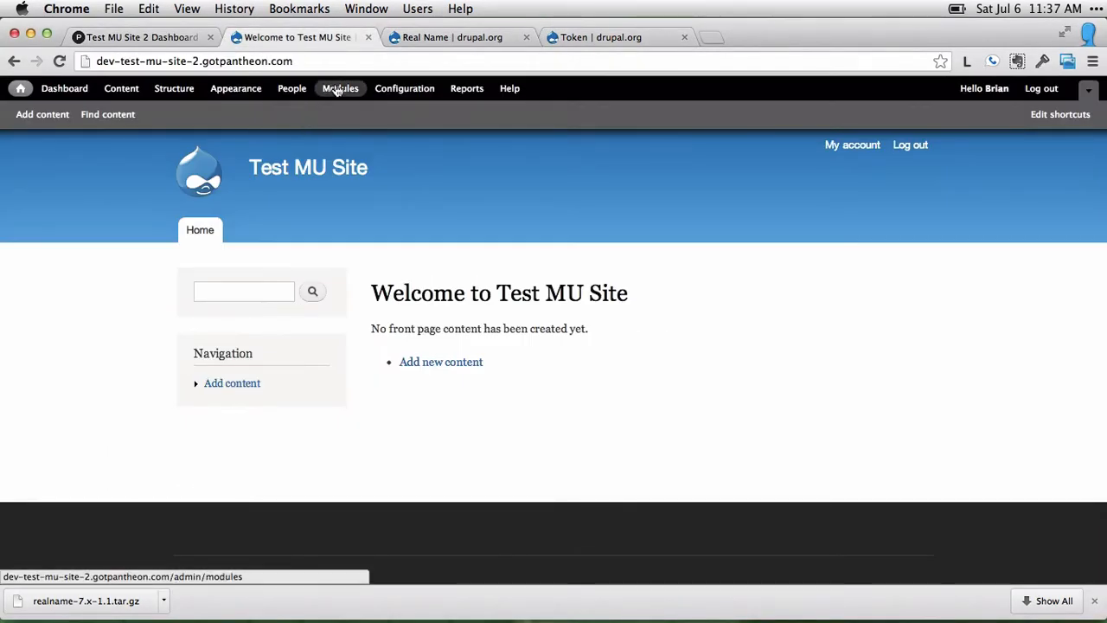
pyautogui.click(340, 88)
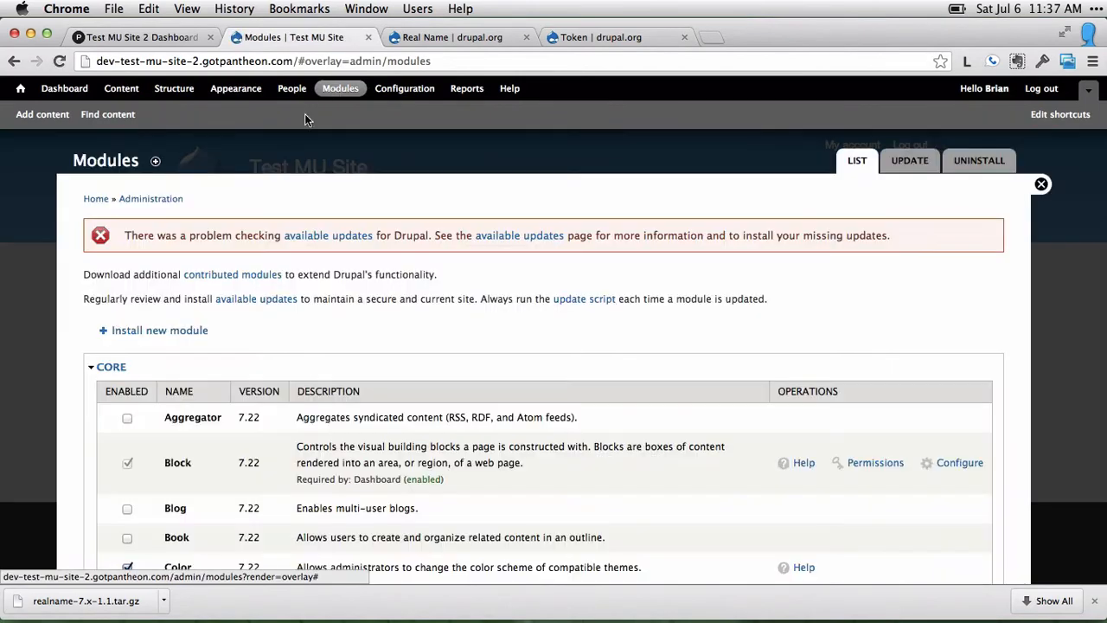
pyautogui.click(111, 360)
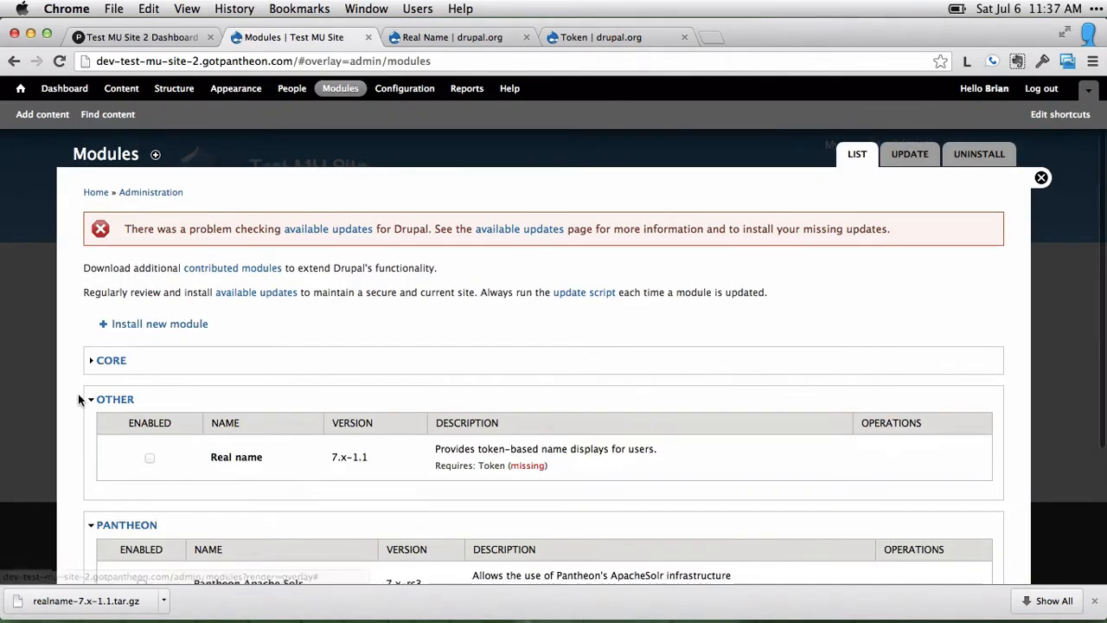
pyautogui.scroll(-3)
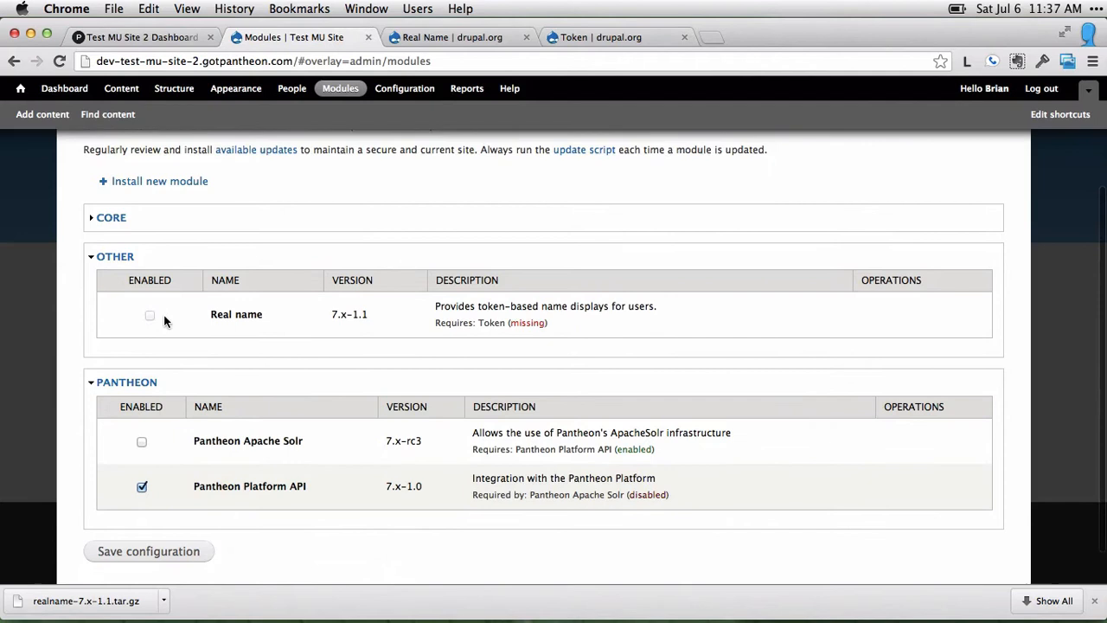
pyautogui.moveTo(496, 323)
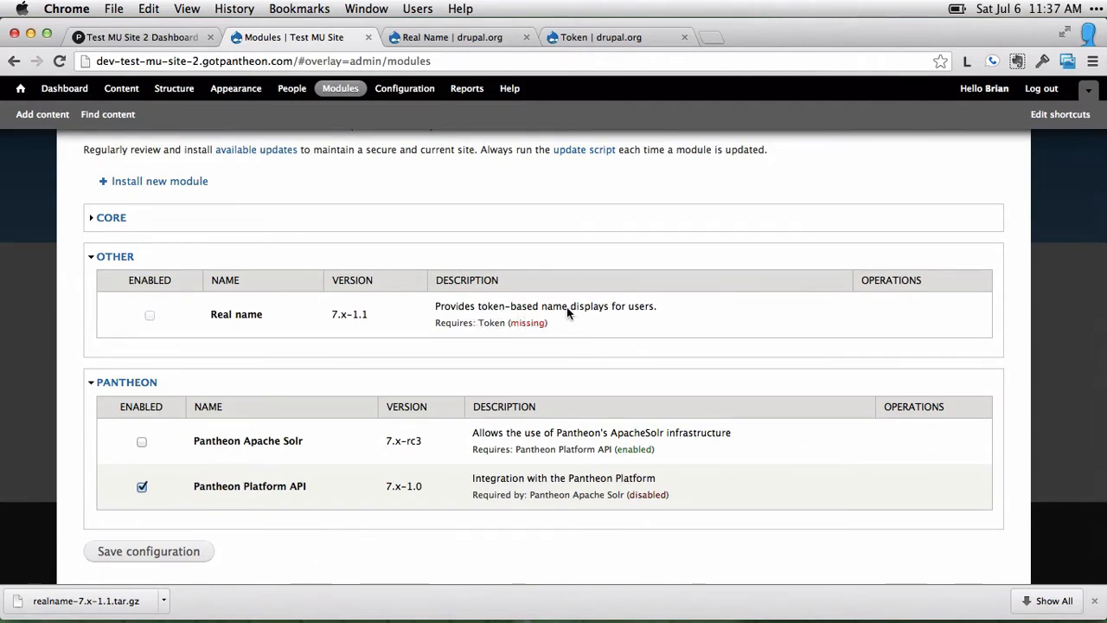
pyautogui.click(592, 37)
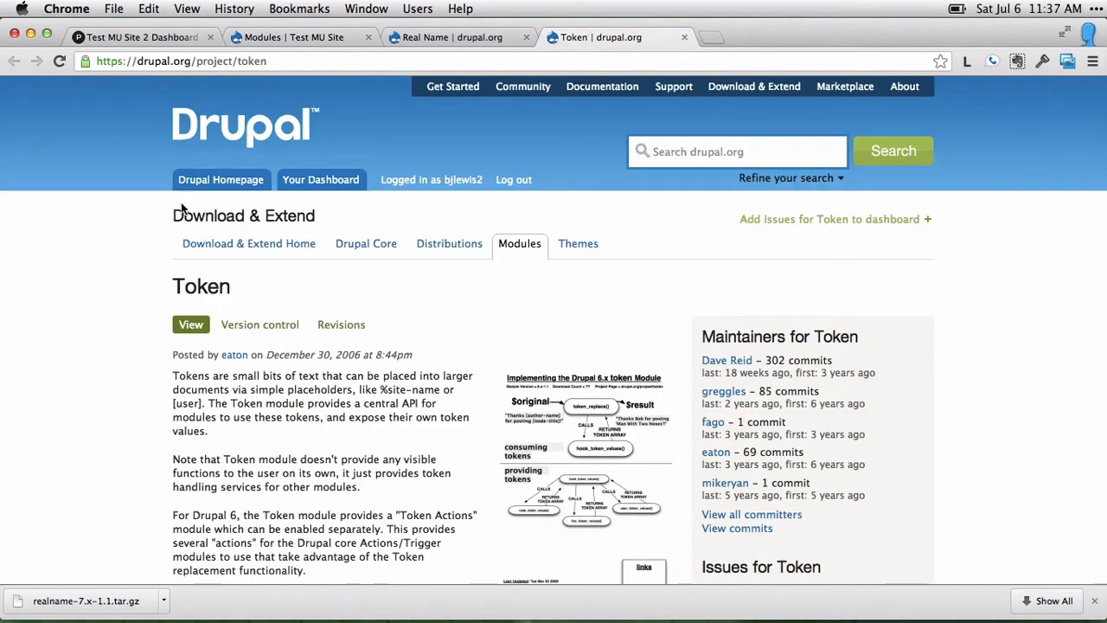
# Commit the Real Name files in Pantheon with message 'Installed the Realname module'.
pyautogui.click(138, 37)
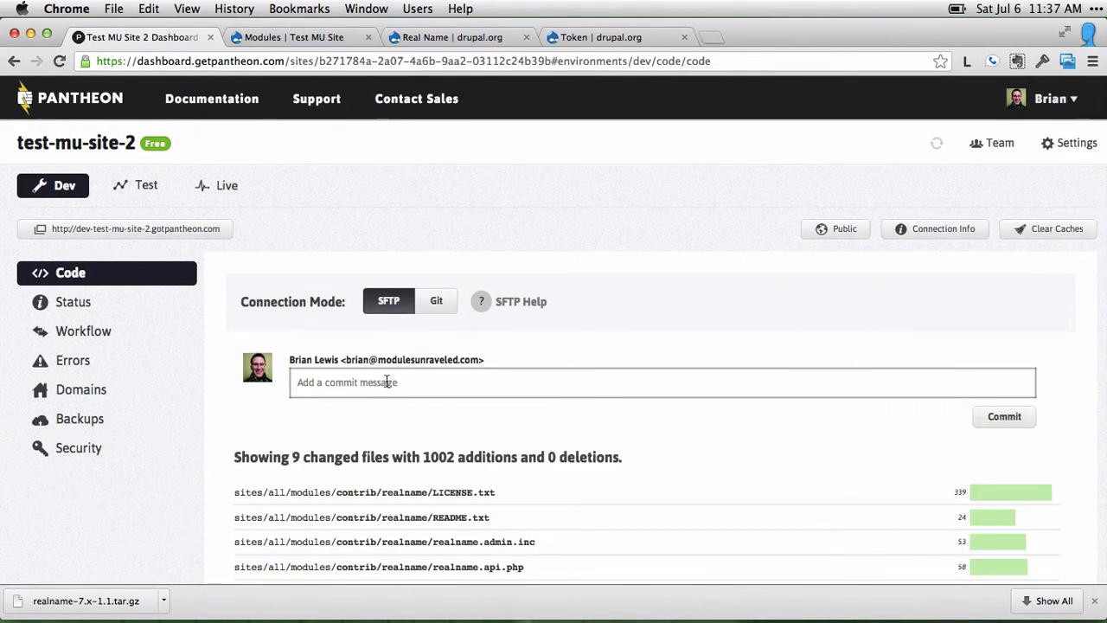
pyautogui.write('Installd')
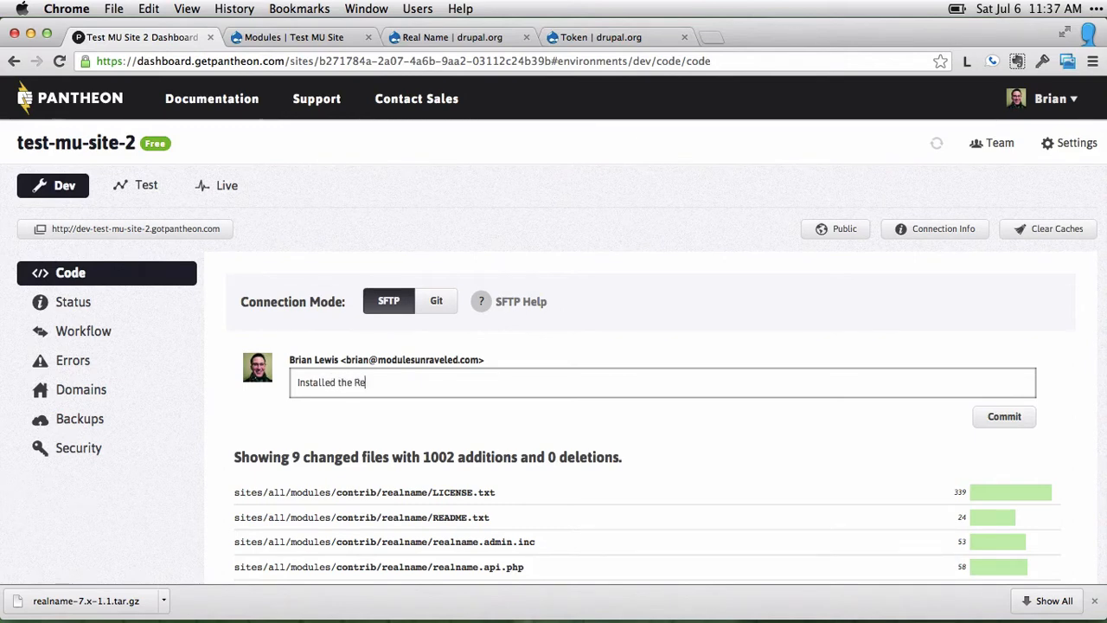
pyautogui.write('alname module')
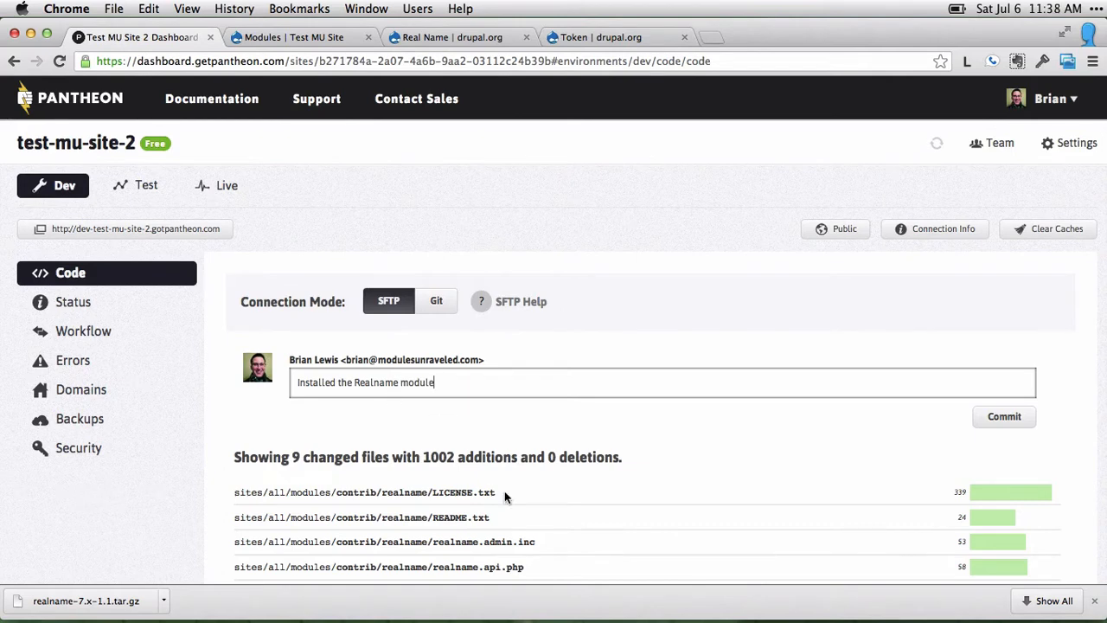
pyautogui.click(1003, 417)
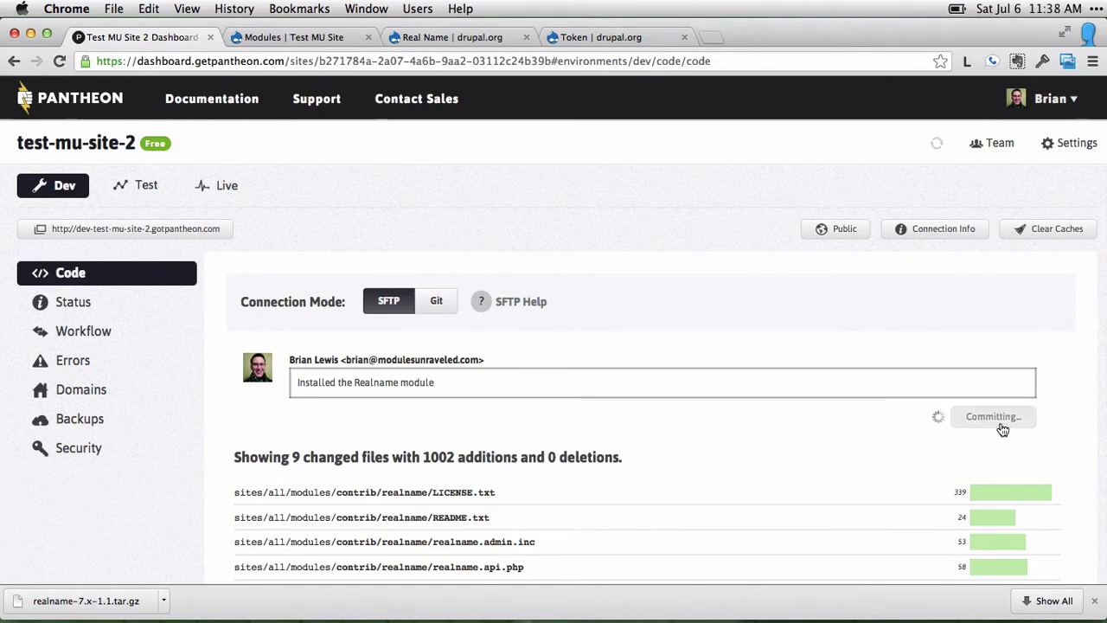
pyautogui.click(993, 417)
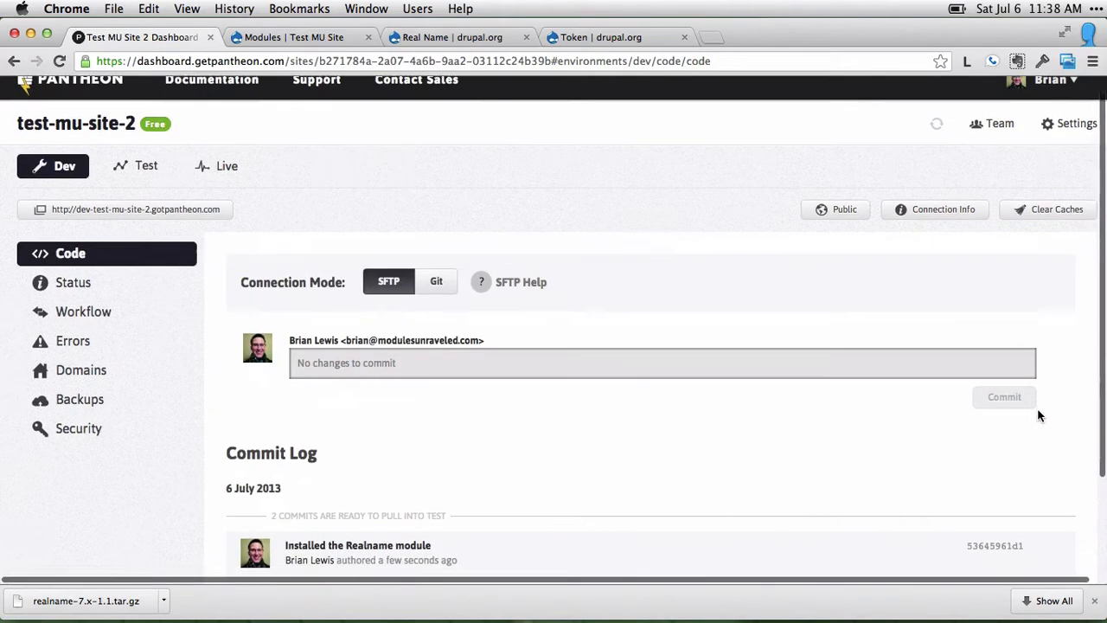
pyautogui.scroll(-3)
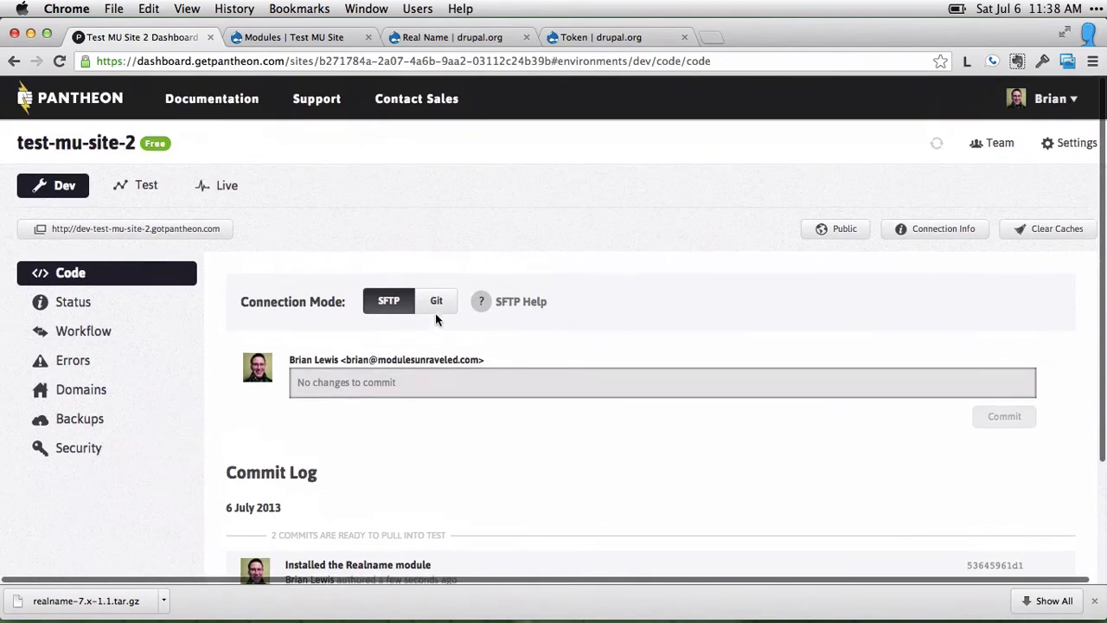
# Set the Dev environment's connection mode back to Git.
pyautogui.click(436, 301)
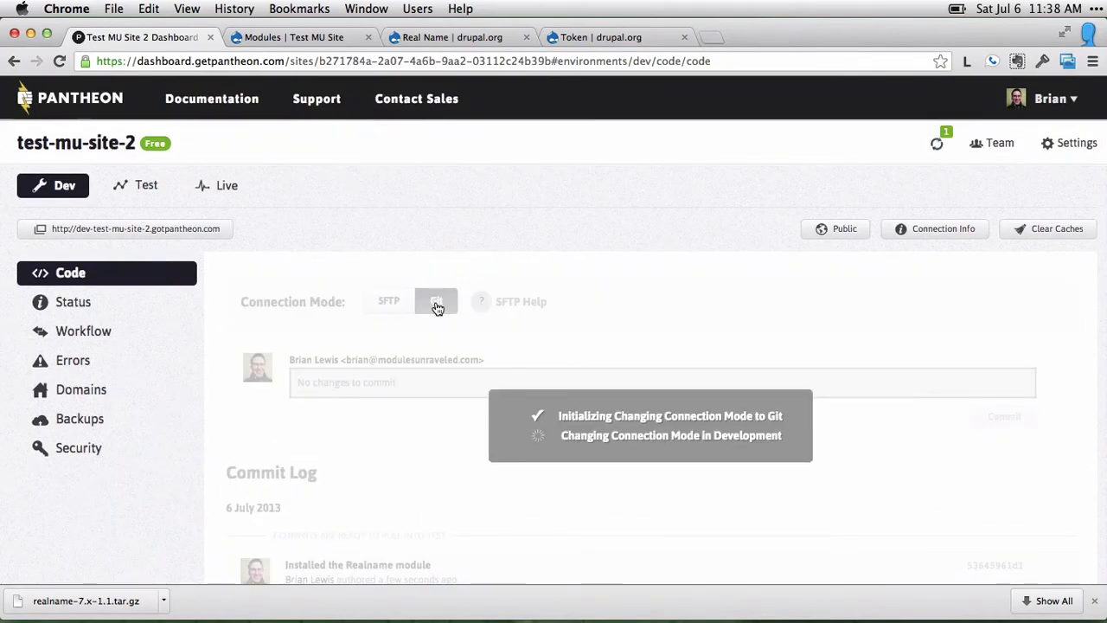
pyautogui.click(436, 301)
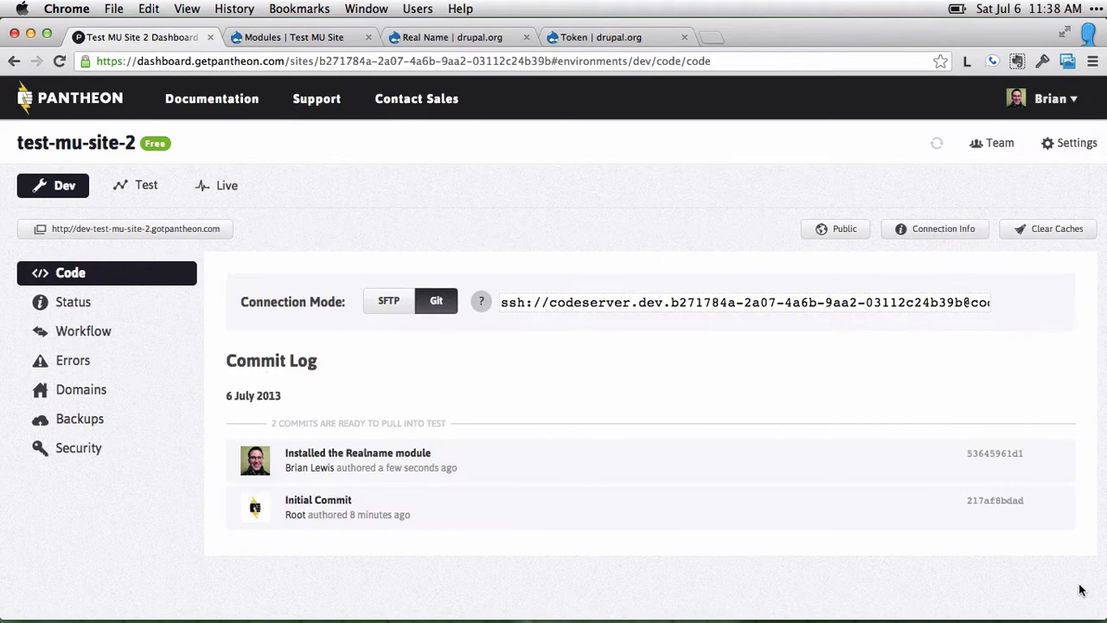
pyautogui.moveTo(1020, 551)
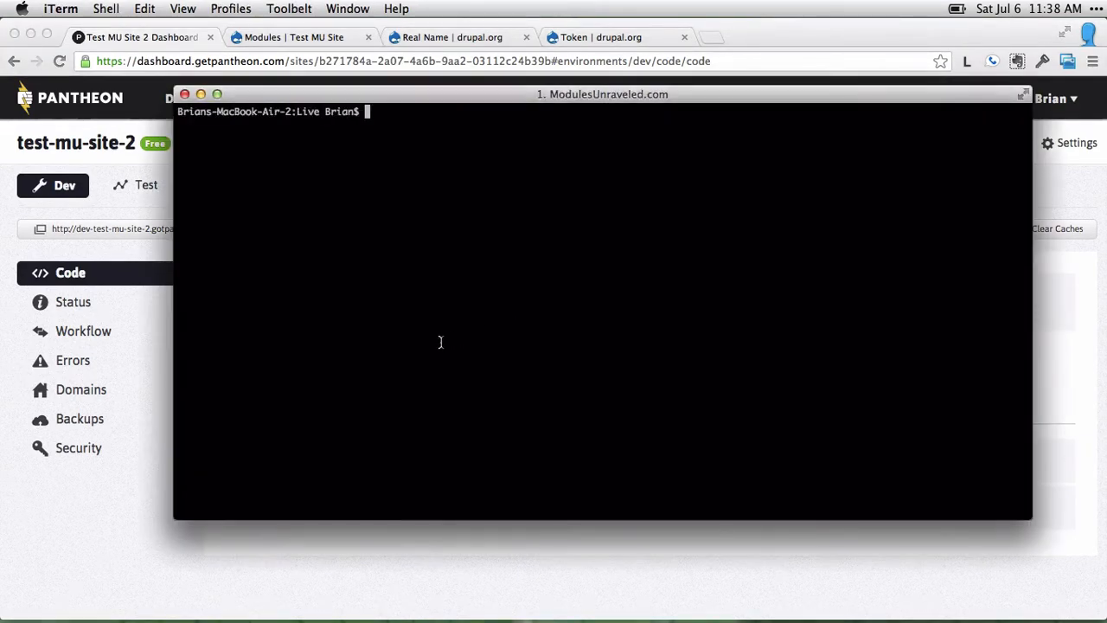
# Git clone the Pantheon repository into test-mu-site-2, answering yes to the host prompt.
pyautogui.write('cd ..')
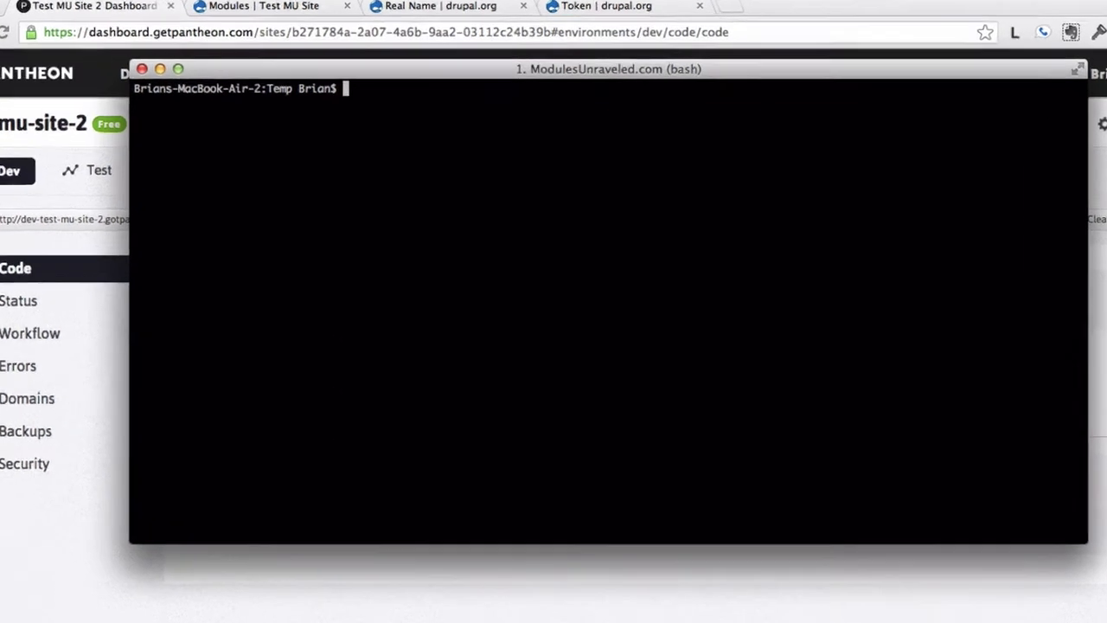
pyautogui.write('git cl')
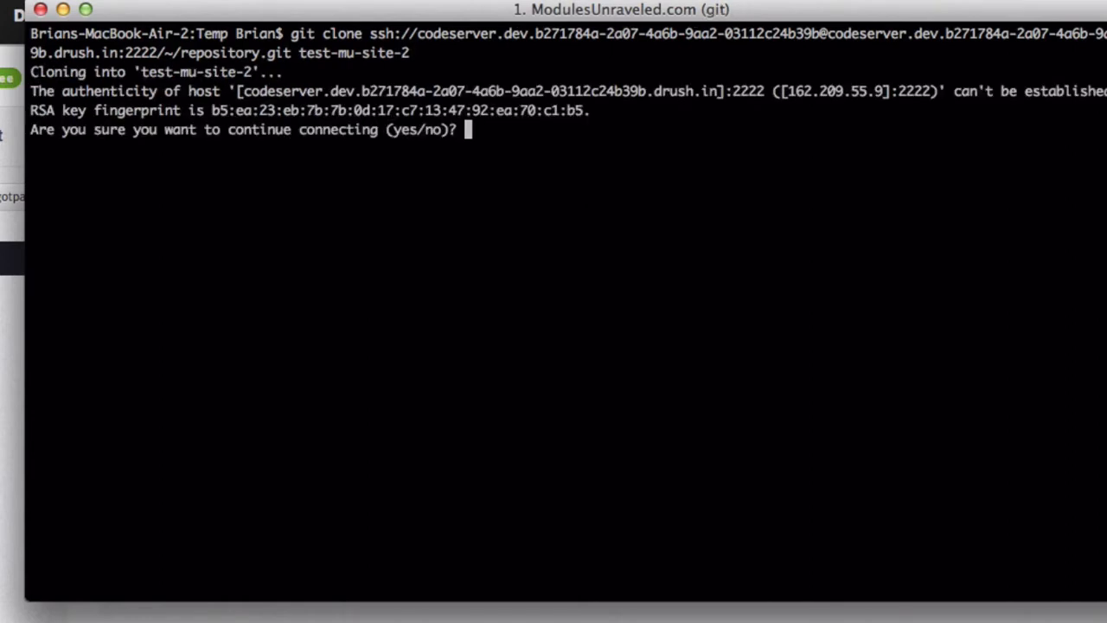
pyautogui.write('yes')
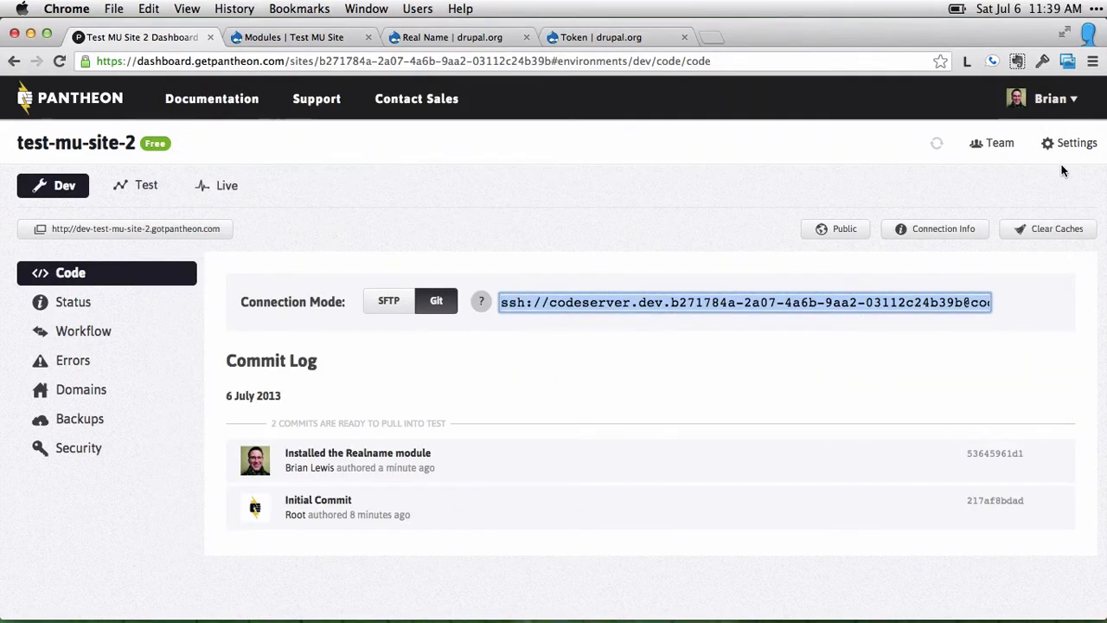
pyautogui.moveTo(106, 98)
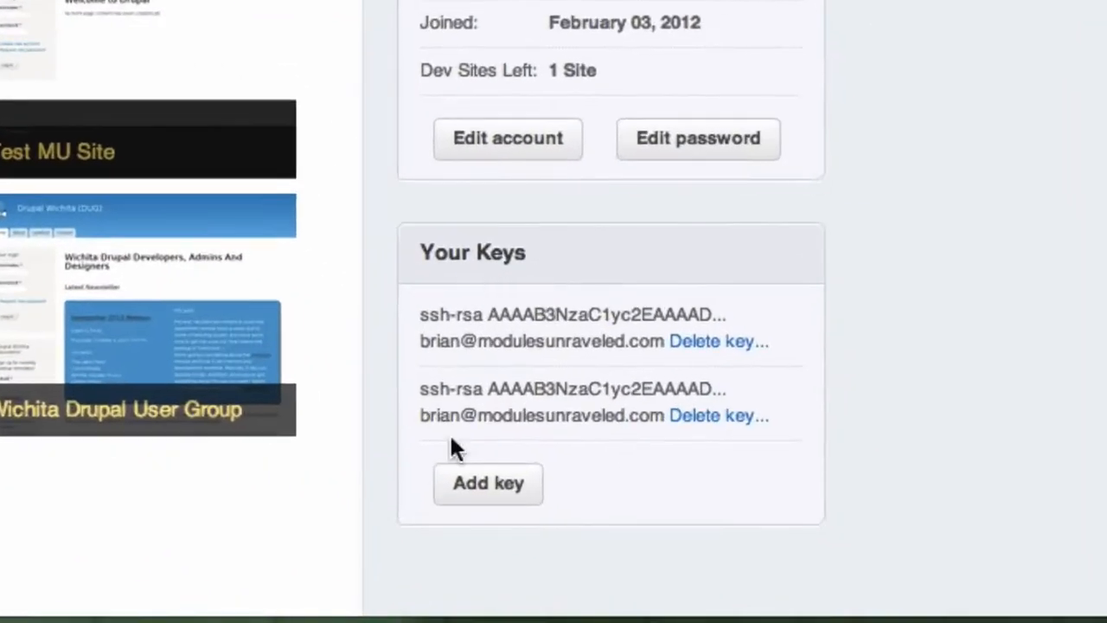
pyautogui.moveTo(617, 421)
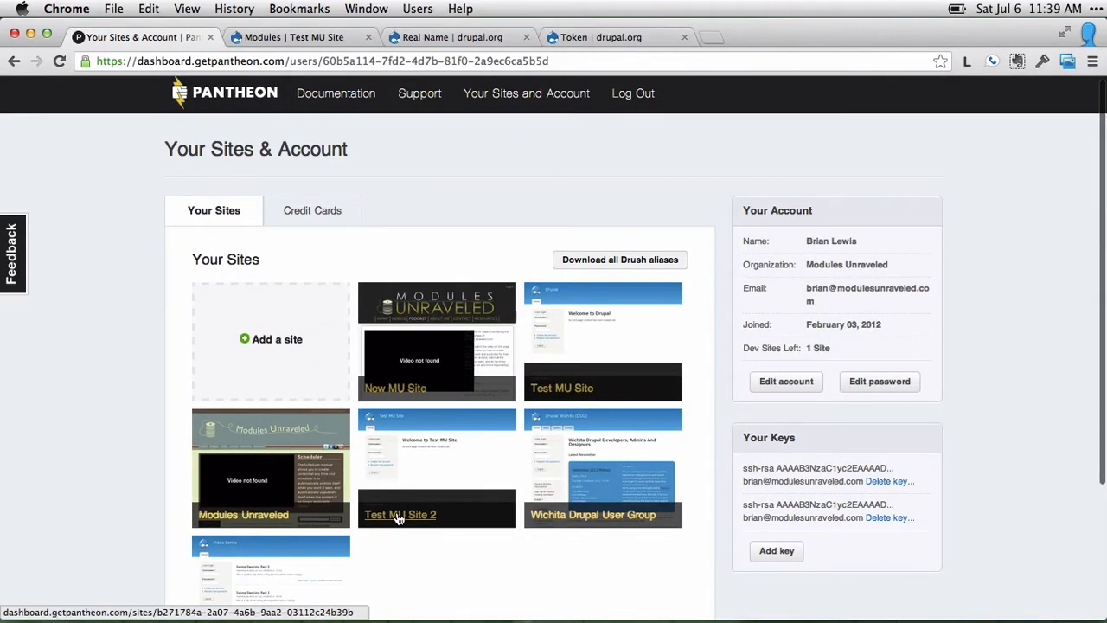
# Return to the Test MU Site 2 dashboard from its thumbnail.
pyautogui.click(399, 515)
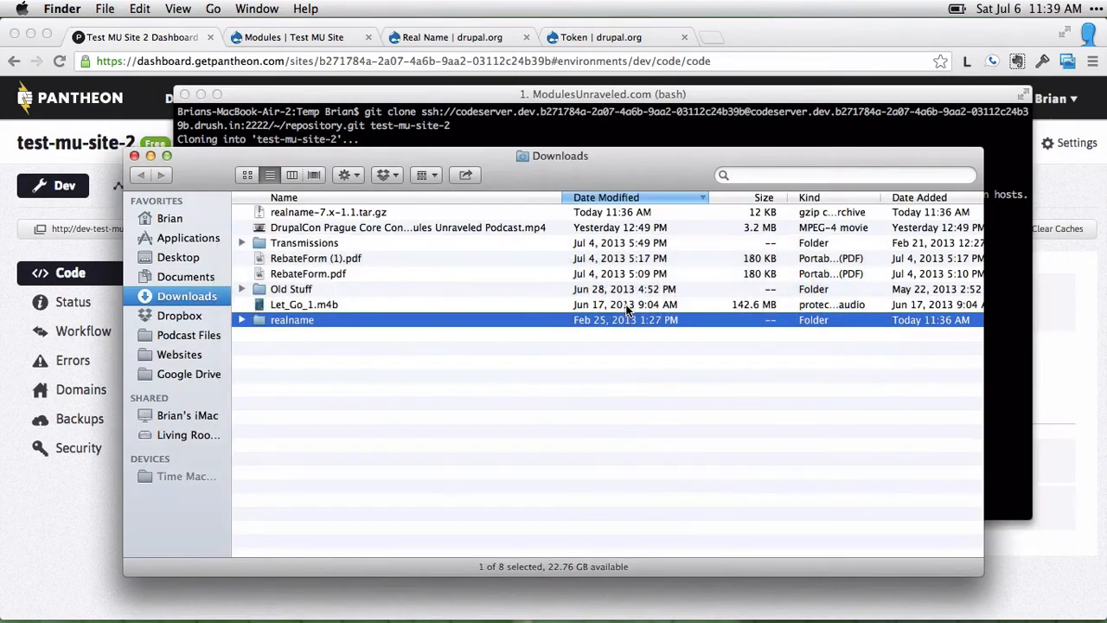
# Browse Finder from Websites into the cloned test-mu-site-2 modules' contrib folder.
pyautogui.click(179, 354)
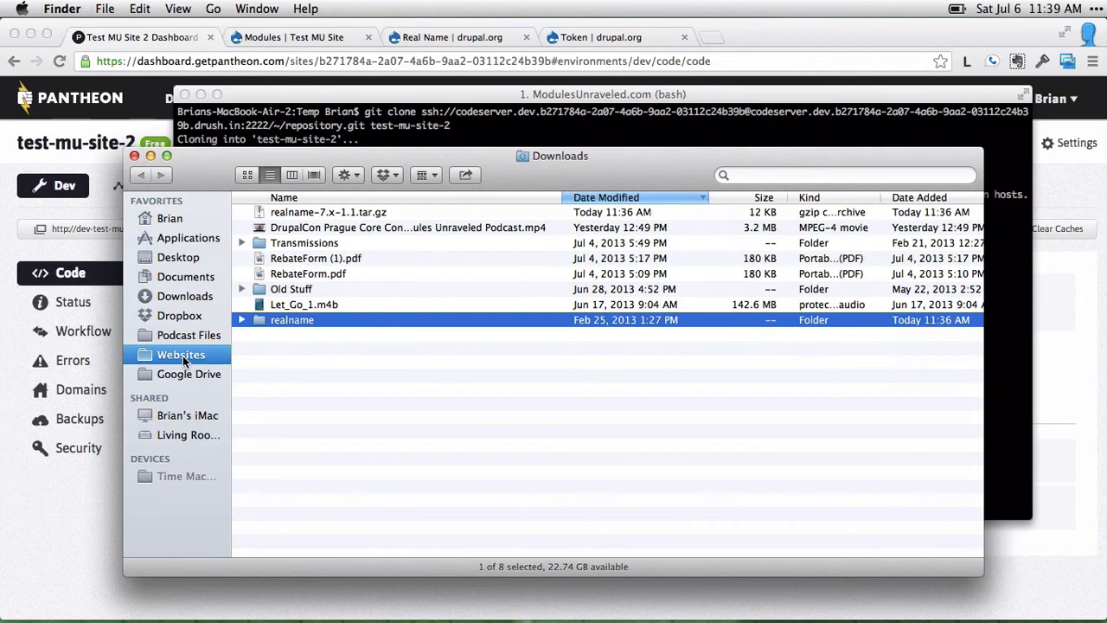
pyautogui.click(181, 353)
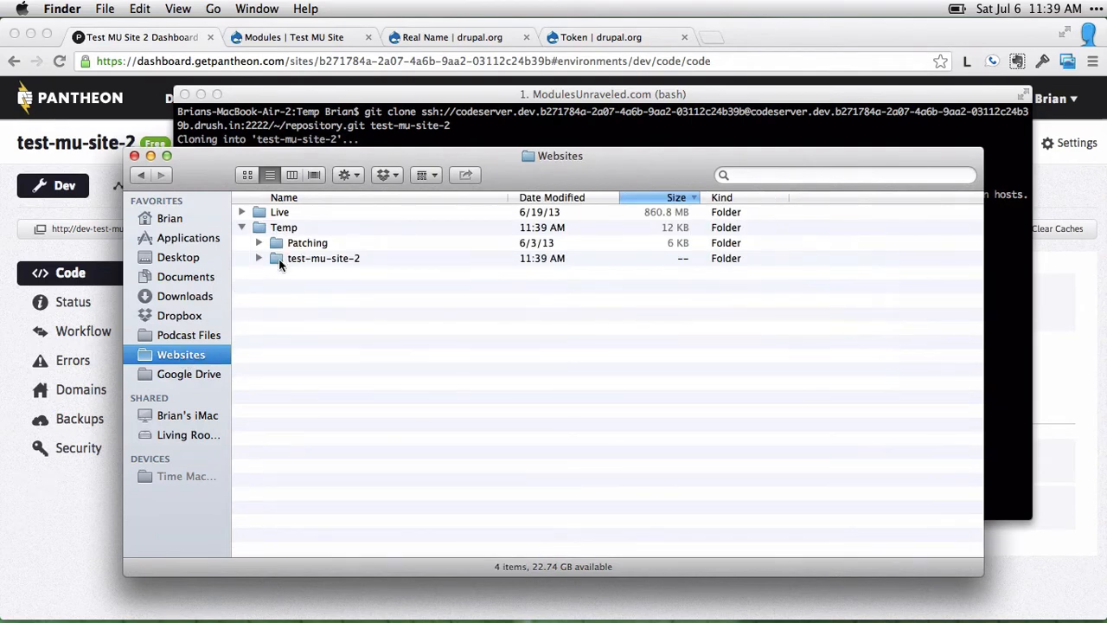
pyautogui.doubleClick(322, 258)
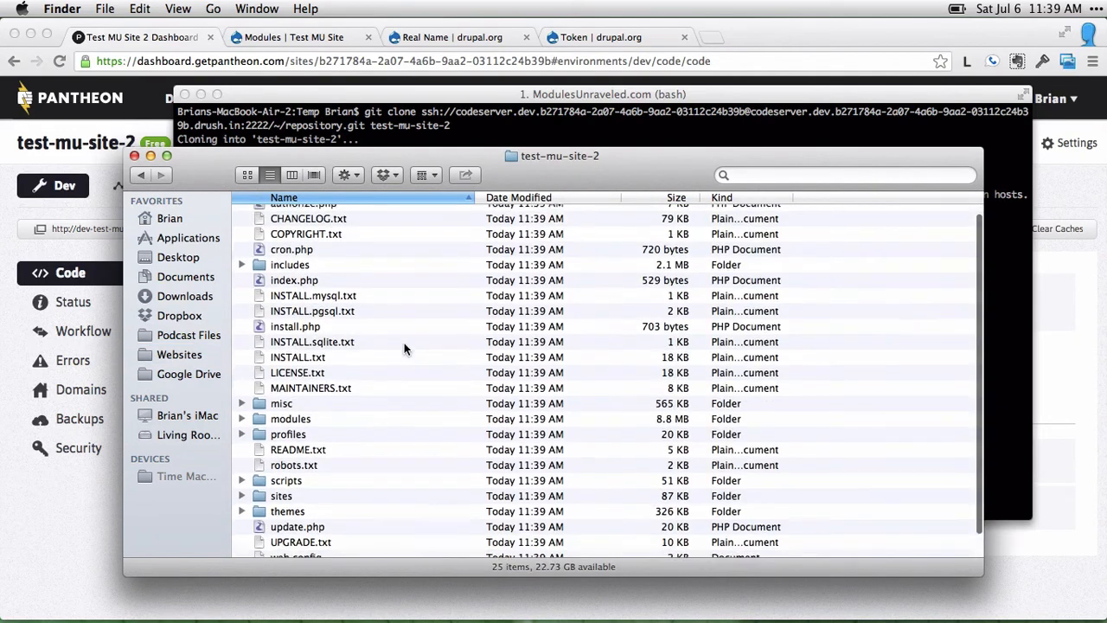
pyautogui.doubleClick(285, 495)
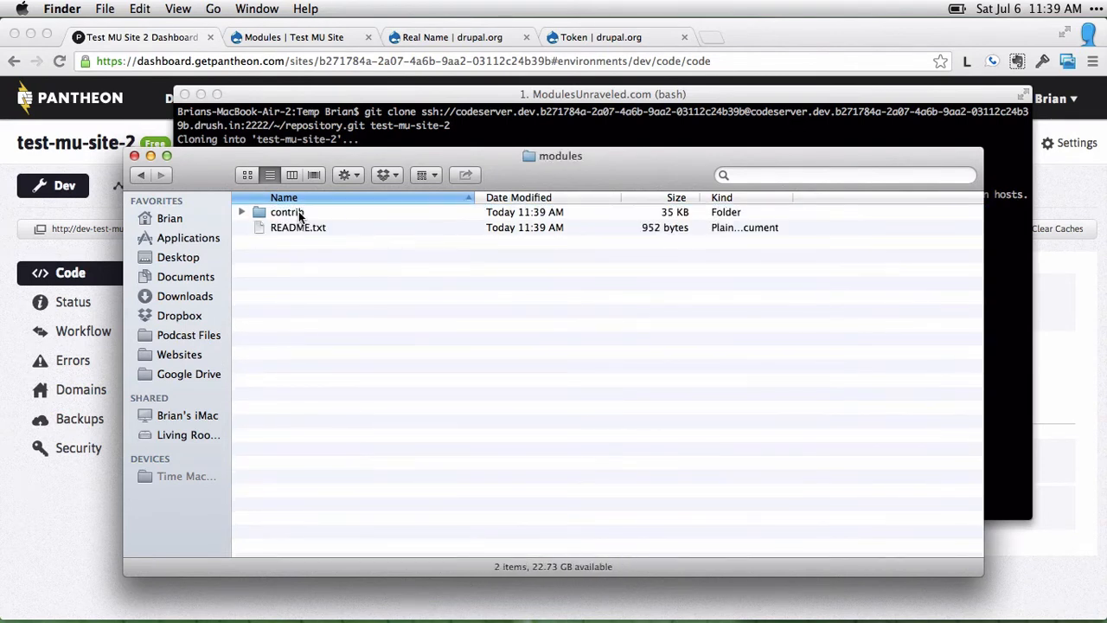
pyautogui.doubleClick(287, 212)
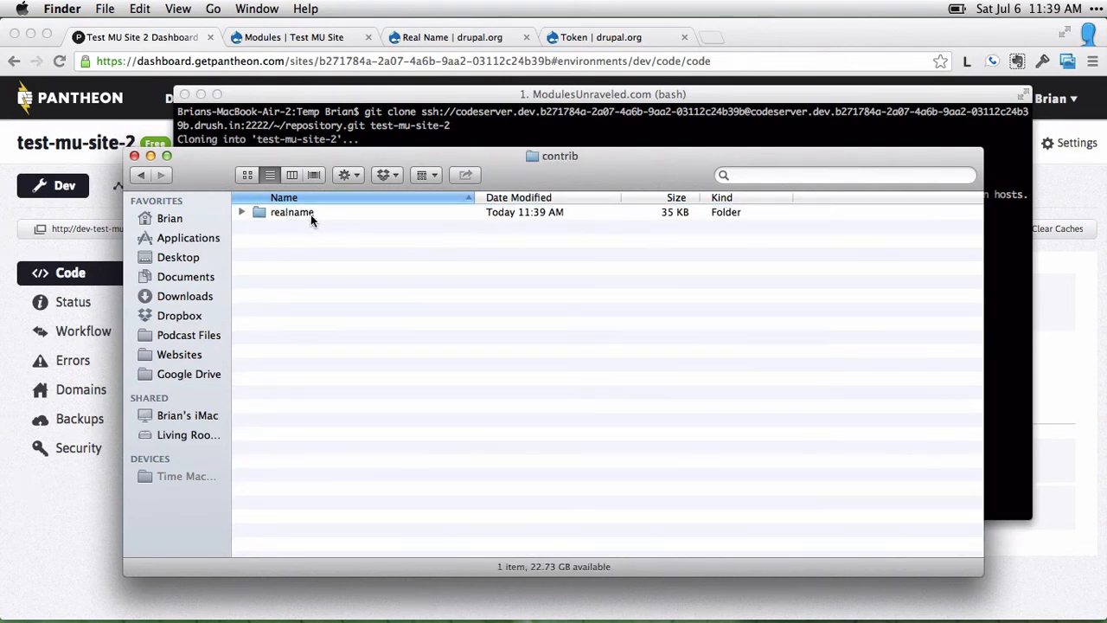
pyautogui.moveTo(323, 254)
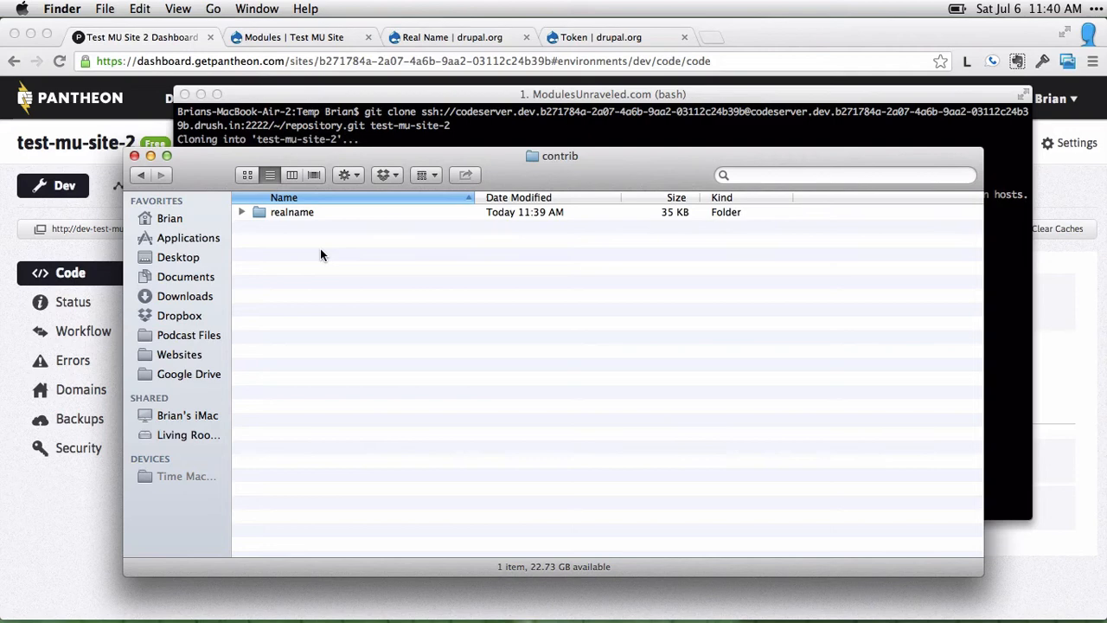
pyautogui.moveTo(331, 218)
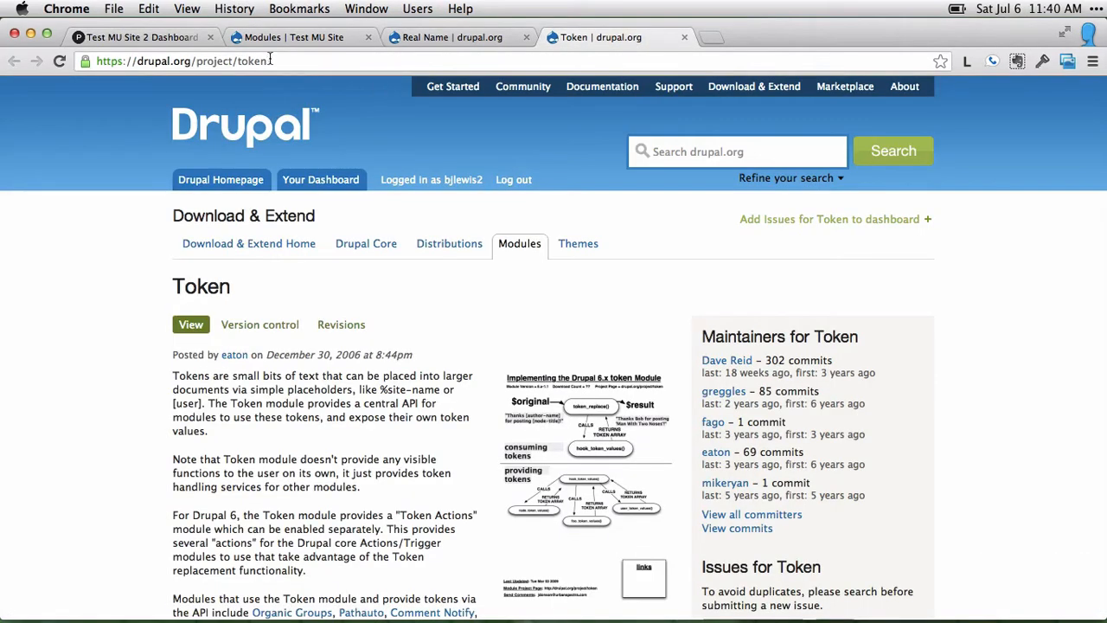
# Select the short name 'token' in the Token project page address.
pyautogui.doubleClick(256, 60)
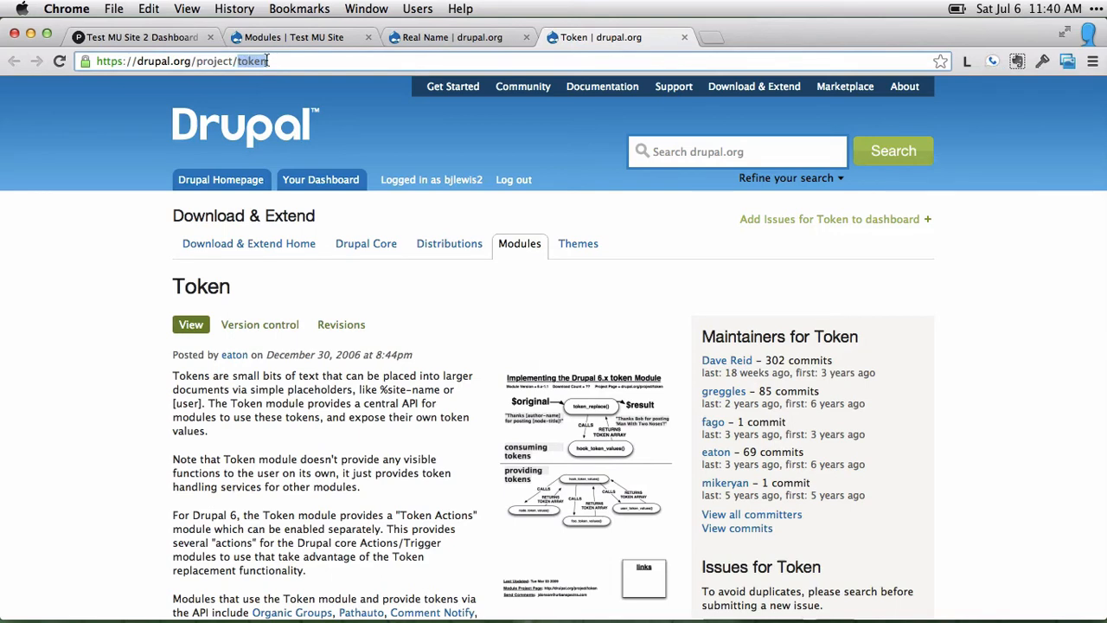
pyautogui.moveTo(273, 60)
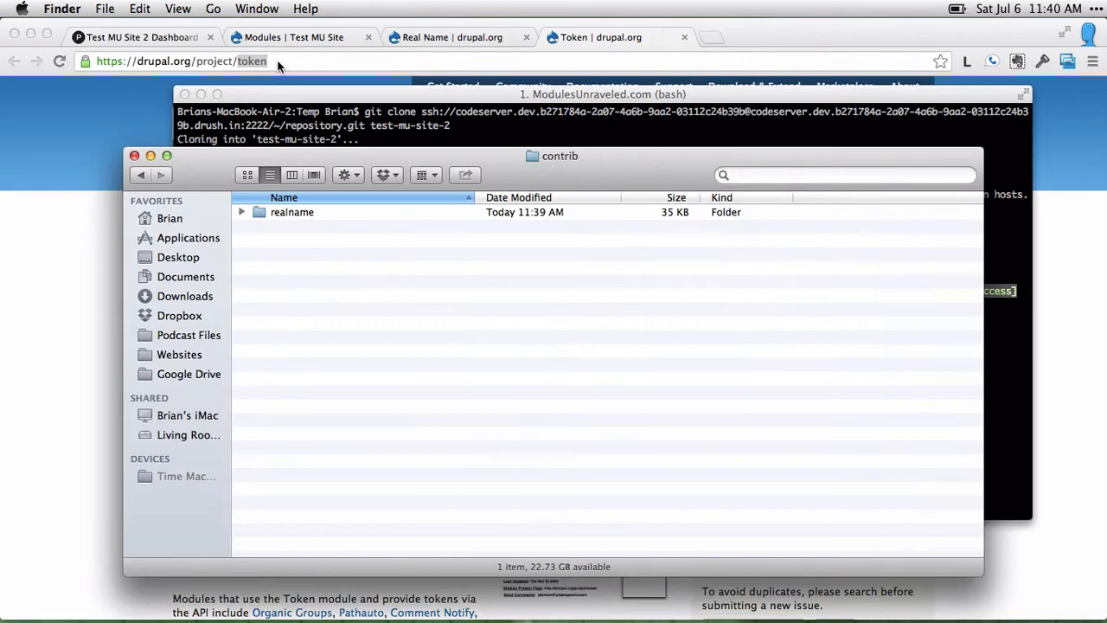
pyautogui.moveTo(279, 232)
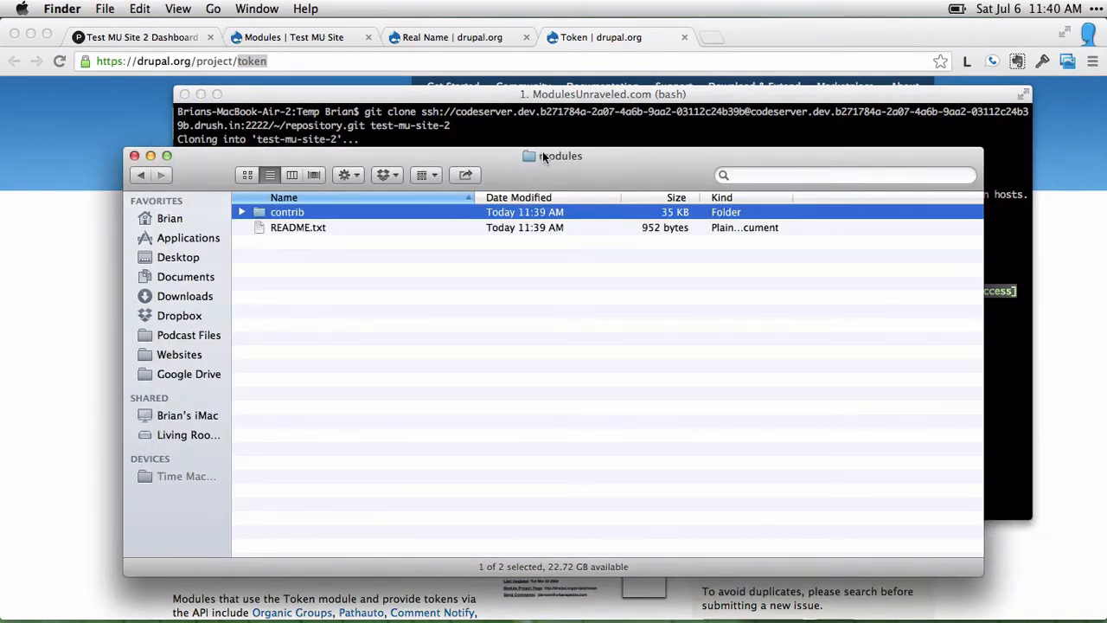
# Move Finder from contrib back up to the Temp folder via the path menu.
pyautogui.click(561, 156)
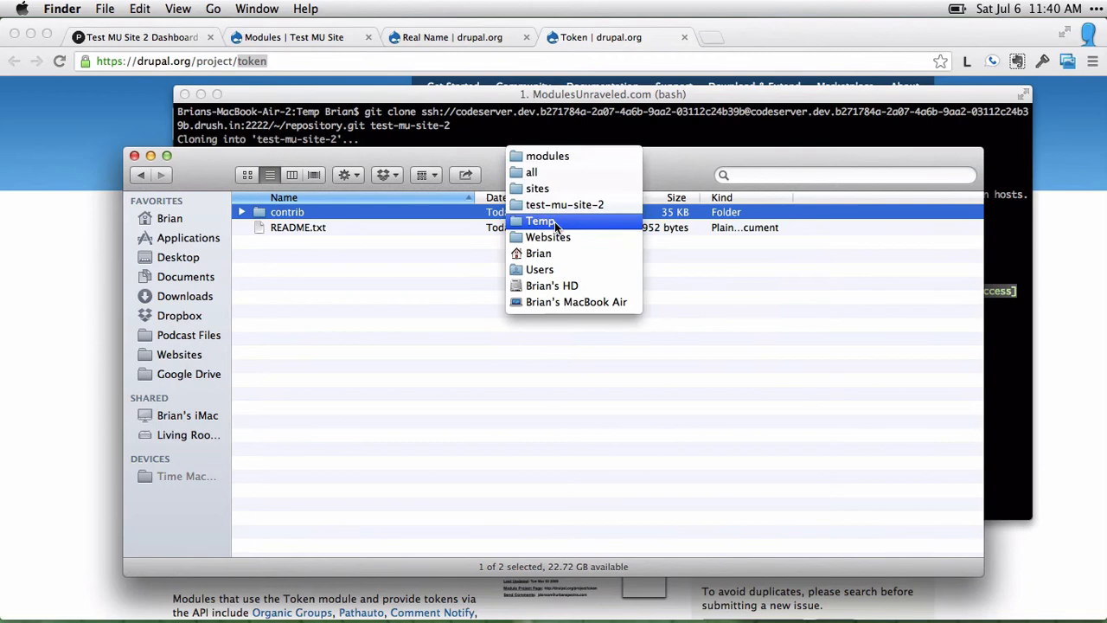
pyautogui.click(539, 220)
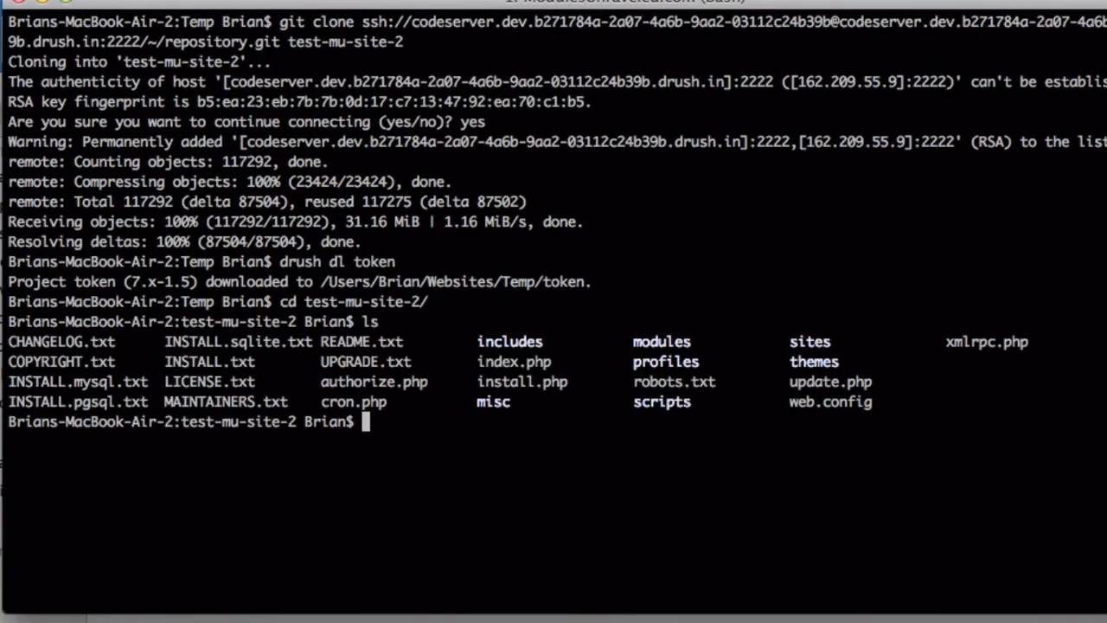
# Download Token with 'drush dl token' and open test-mu-site-2's modules folder in Finder.
pyautogui.write('drush dl token')
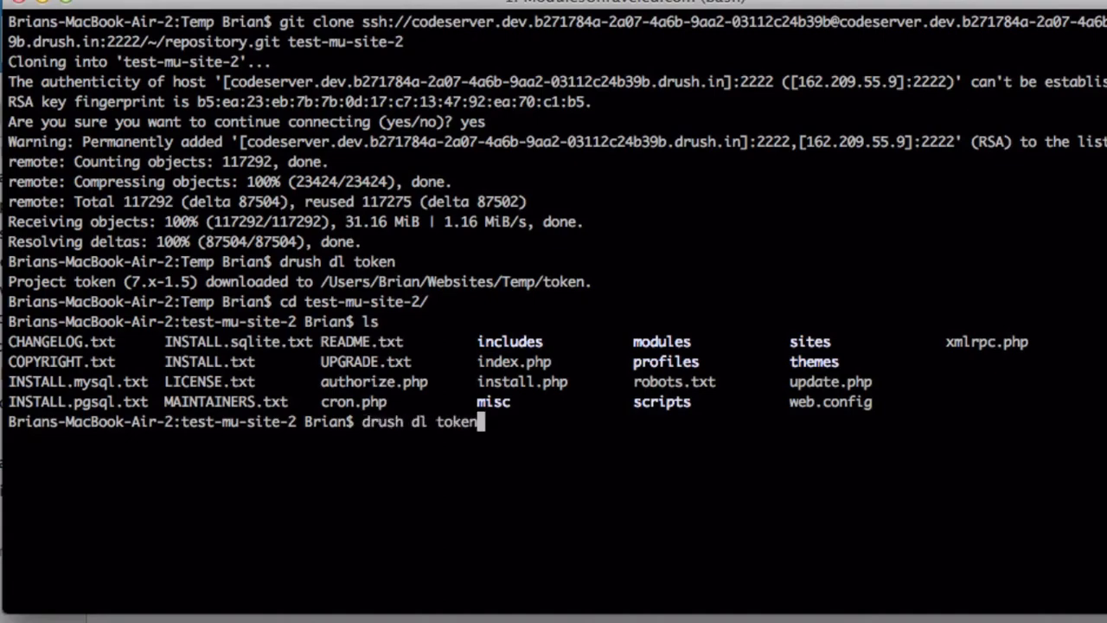
pyautogui.press('Return')
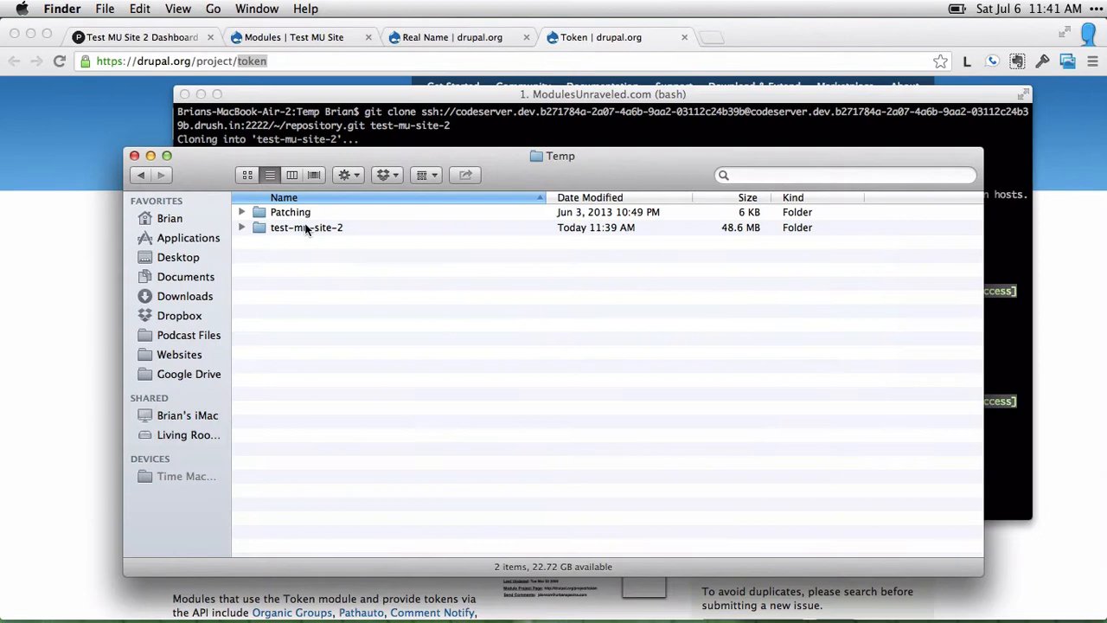
pyautogui.doubleClick(306, 226)
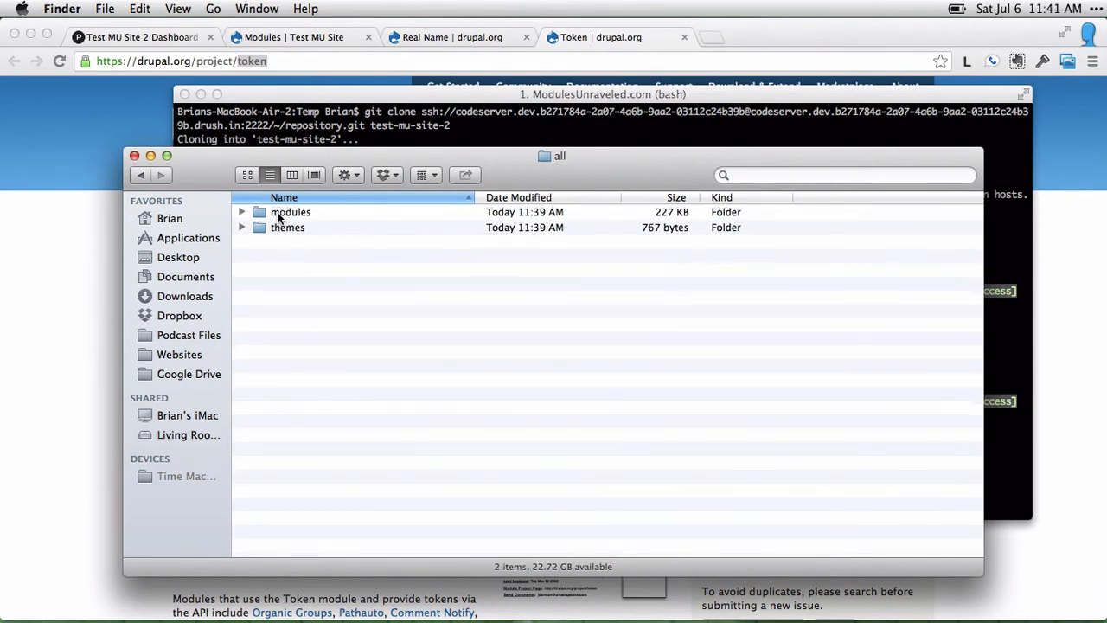
pyautogui.doubleClick(290, 212)
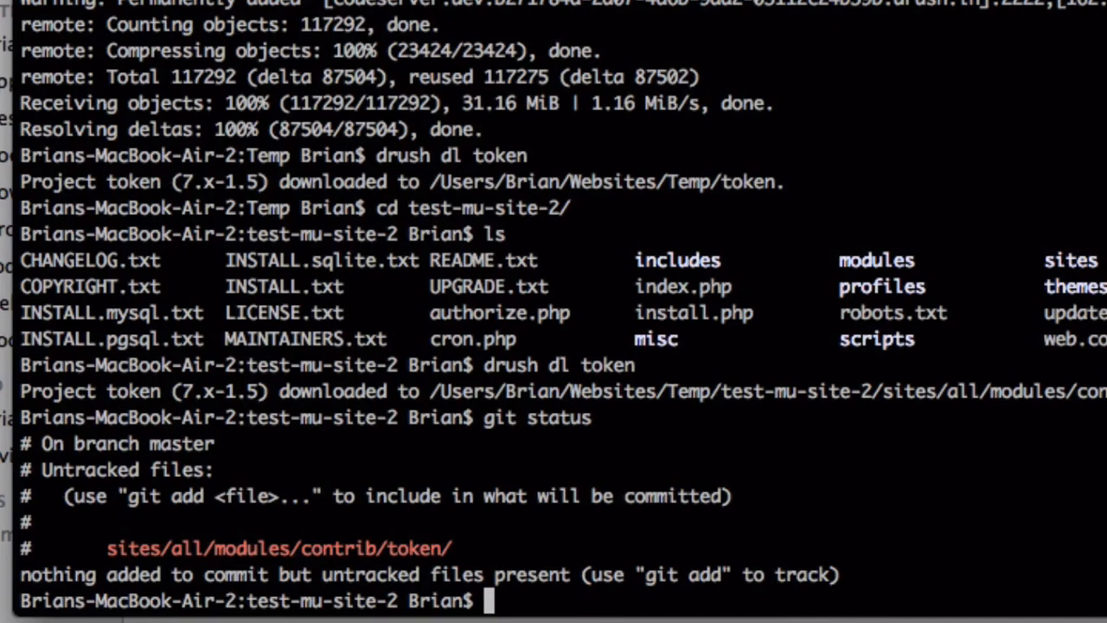
# Stage sites/all/modules/contrib/token, commit as 'Installed Token module', and push to origin master.
pyautogui.write('git add sites/all/modules/contrib/token/')
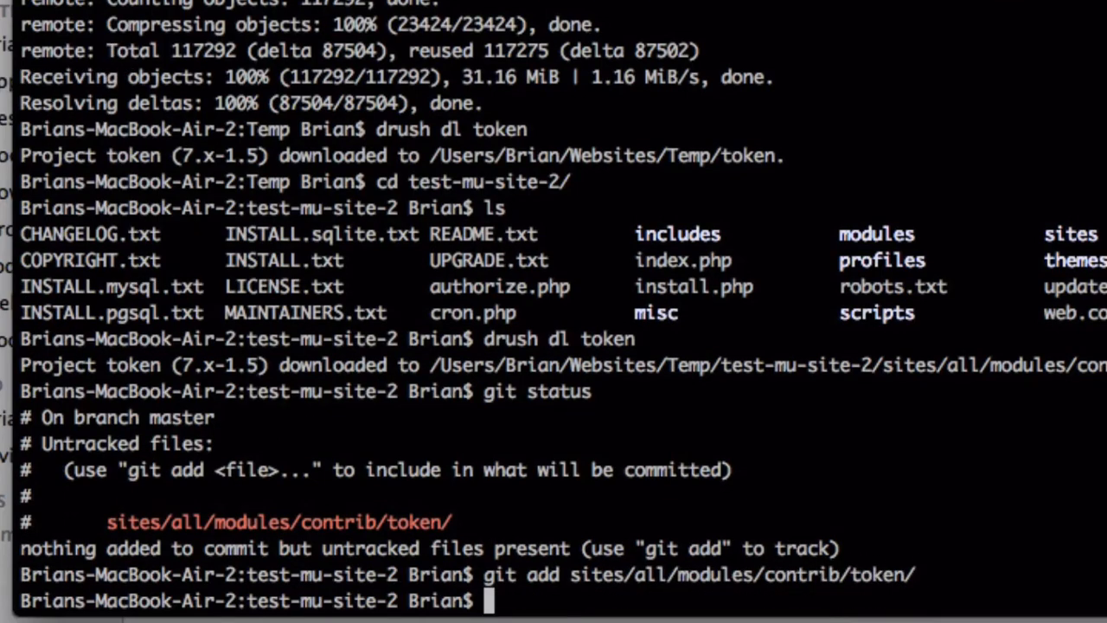
pyautogui.press('Return')
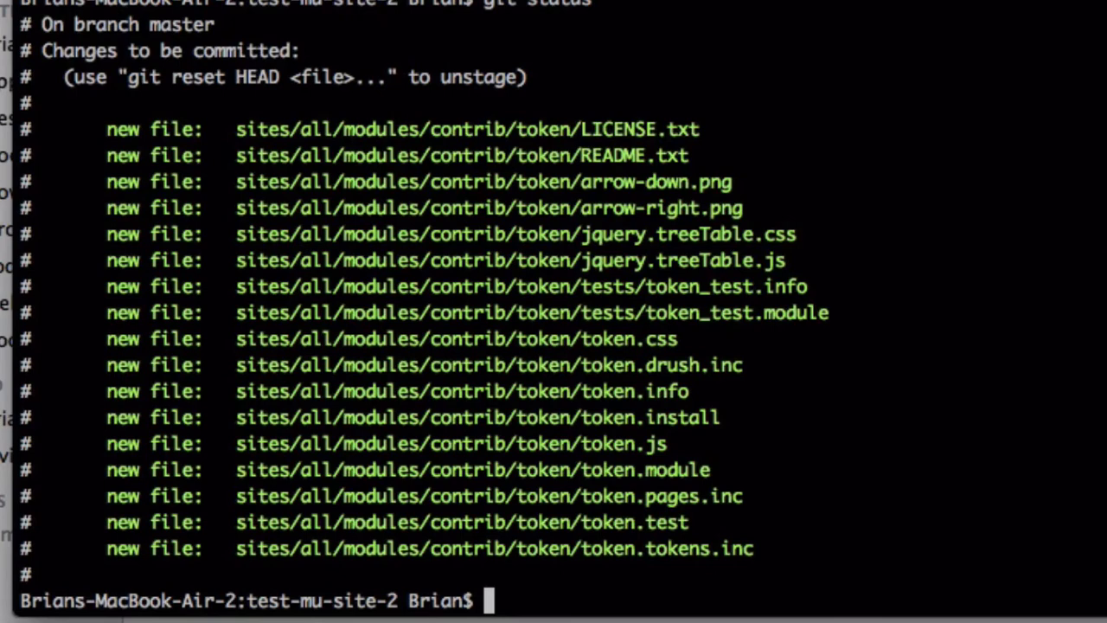
pyautogui.write('git commit')
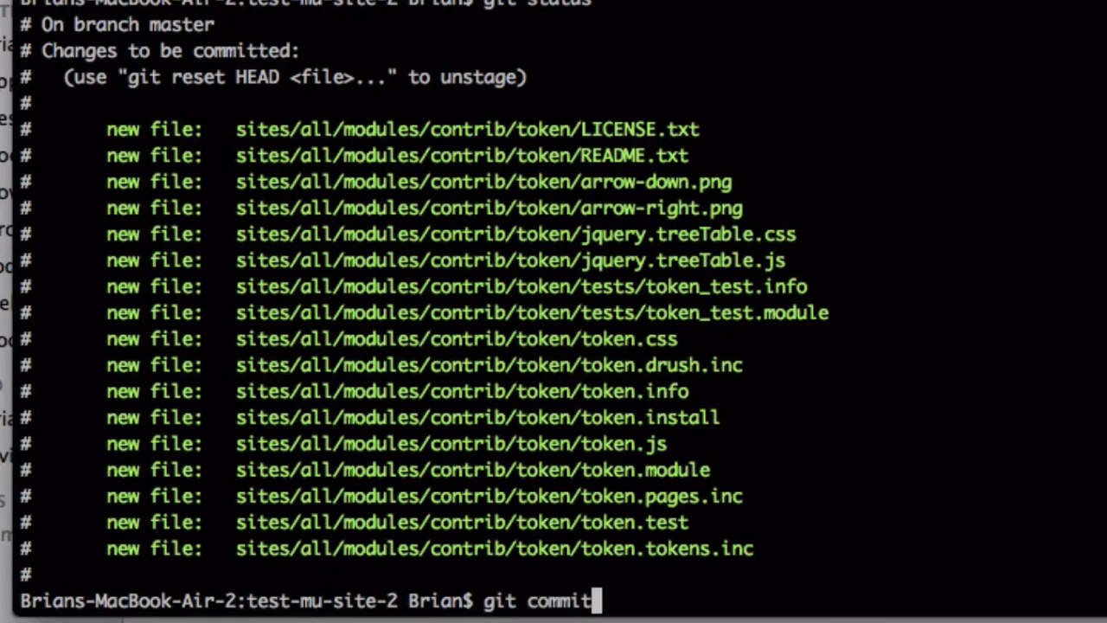
pyautogui.write('-m "')
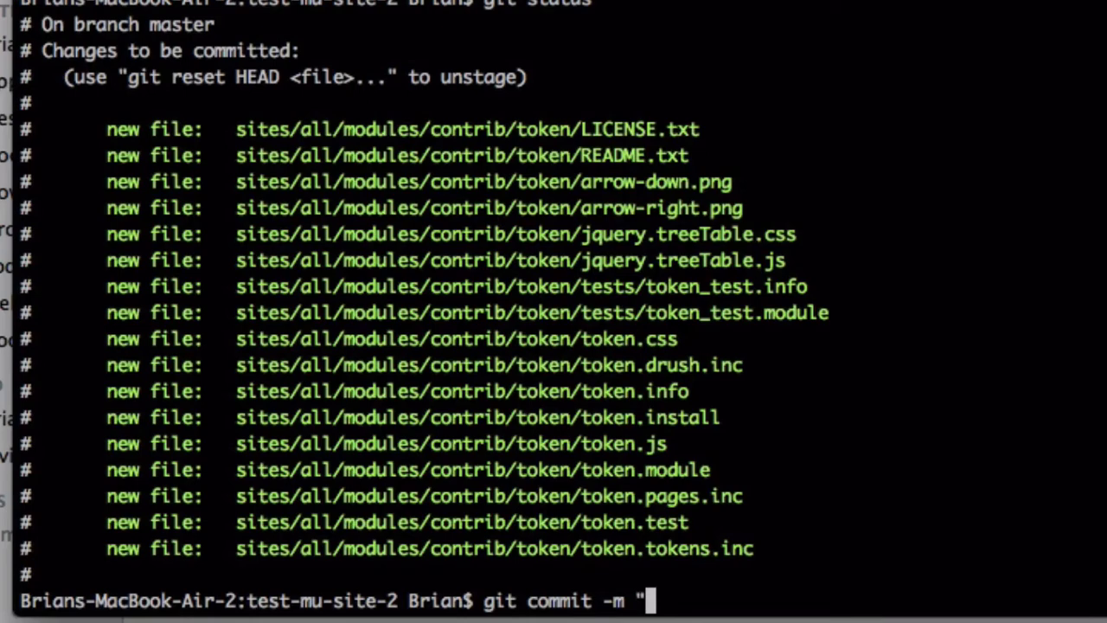
pyautogui.write('Installed Token module')
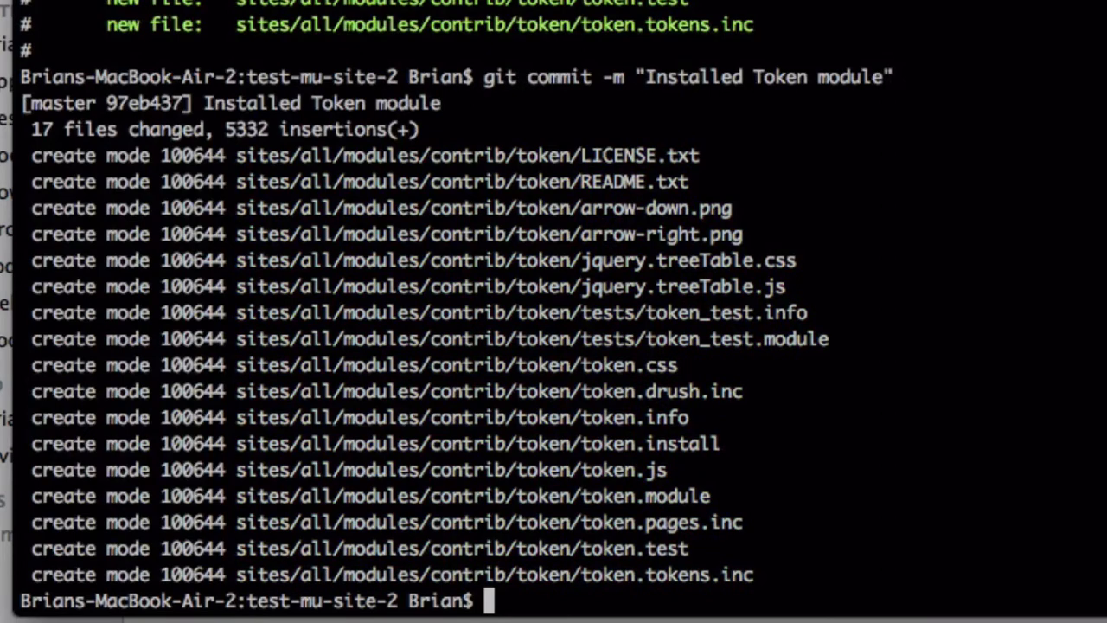
pyautogui.write('git status')
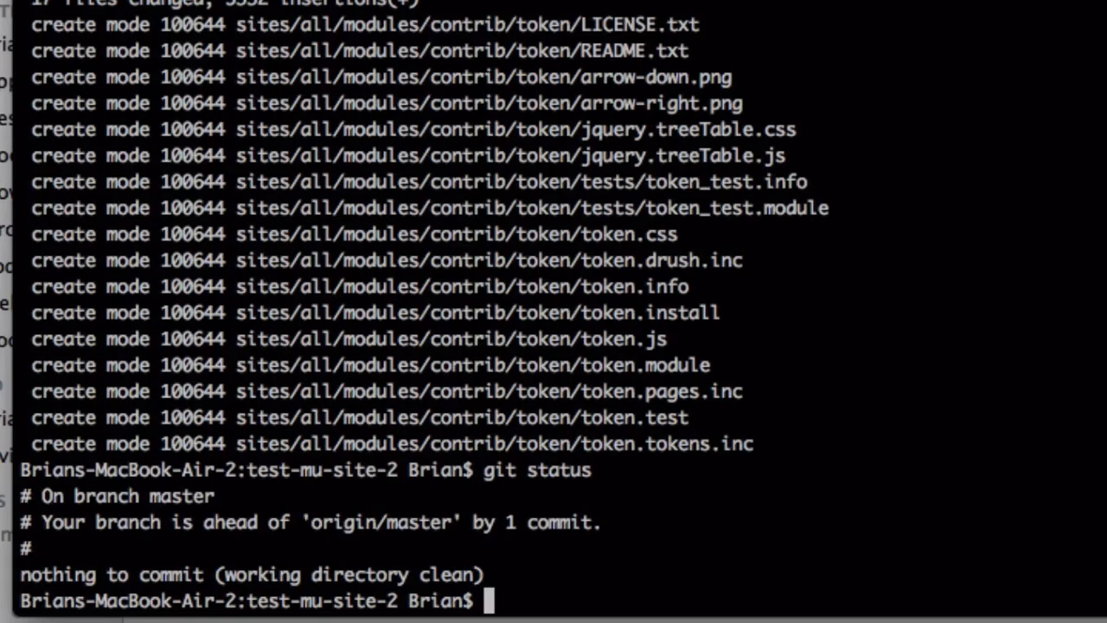
pyautogui.write('git push origin')
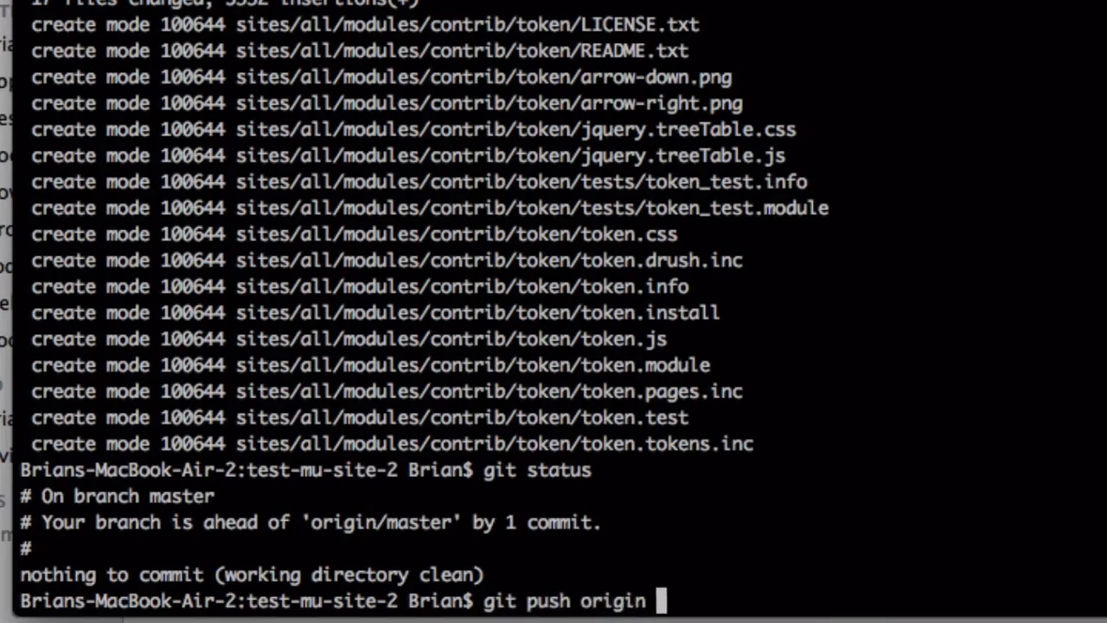
pyautogui.write('master')
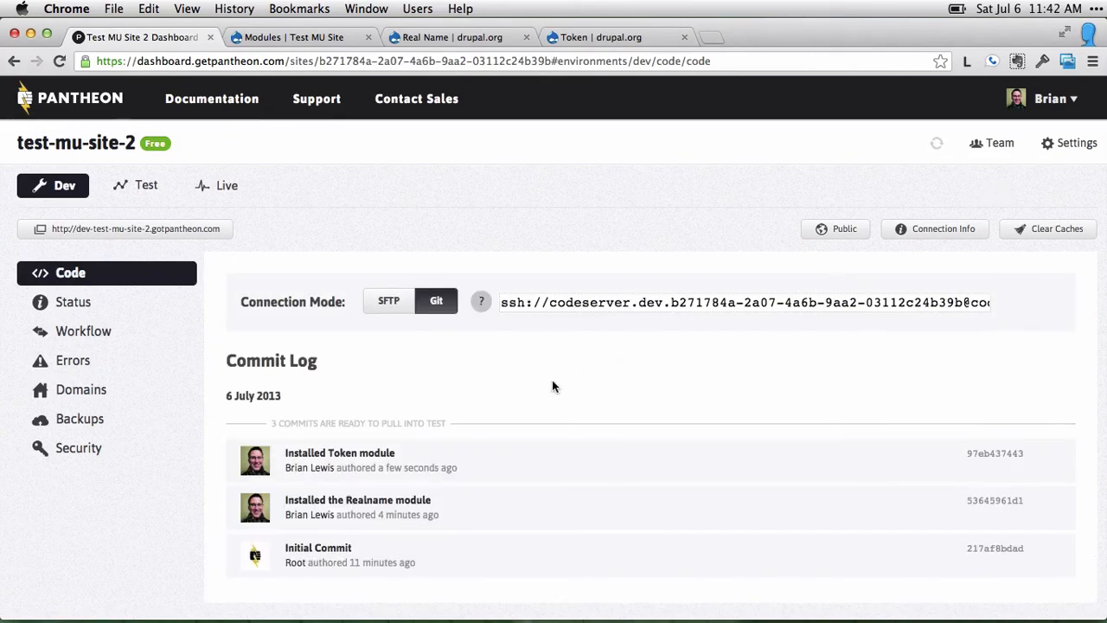
pyautogui.moveTo(346, 459)
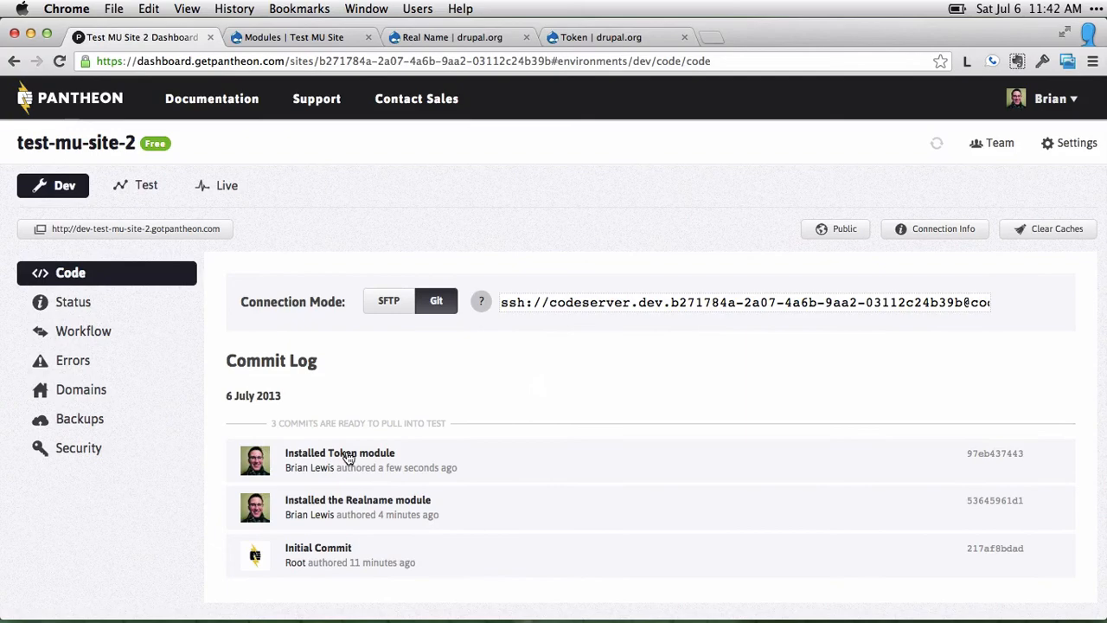
# Switch to the Test MU Site's Drupal modules administration page.
pyautogui.click(307, 37)
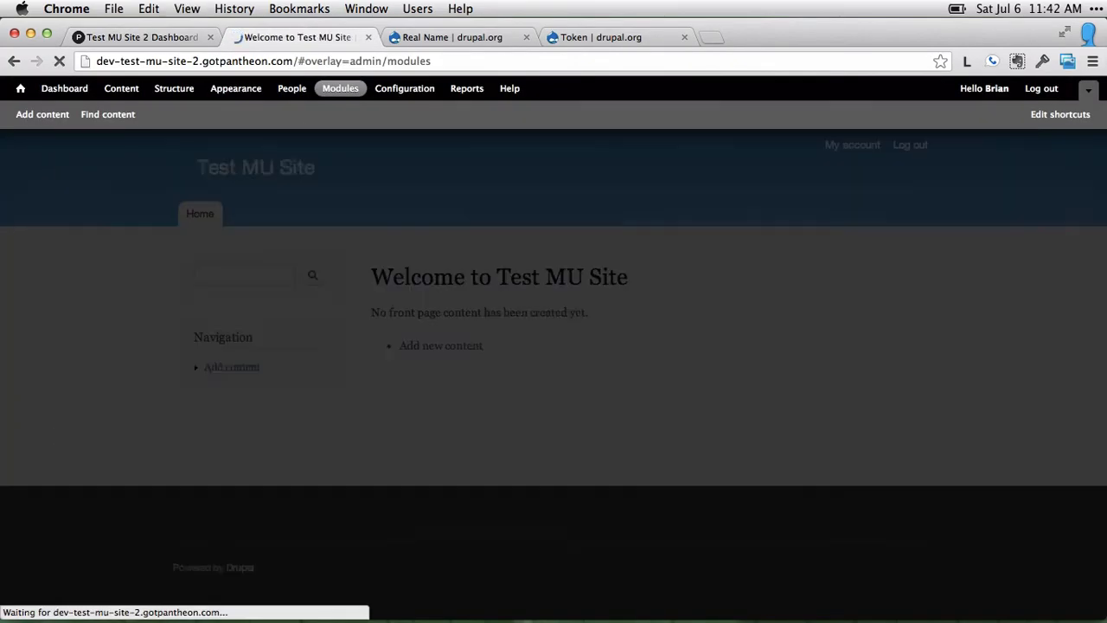
# Collapse CORE, enable Real name with Token, save, and go to Configuration.
pyautogui.click(339, 87)
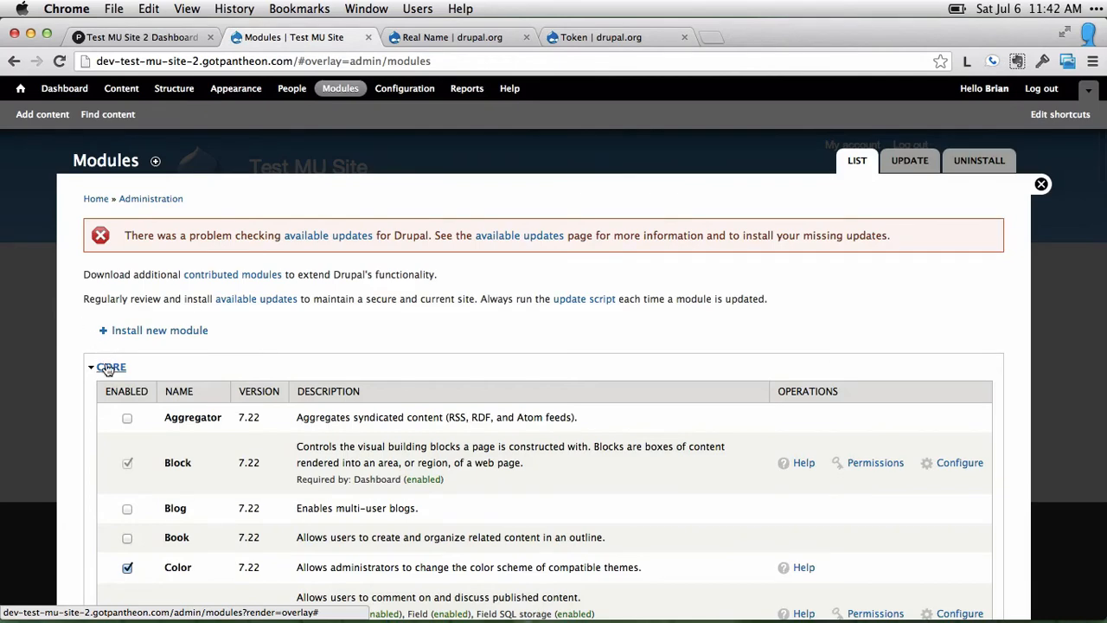
pyautogui.click(107, 367)
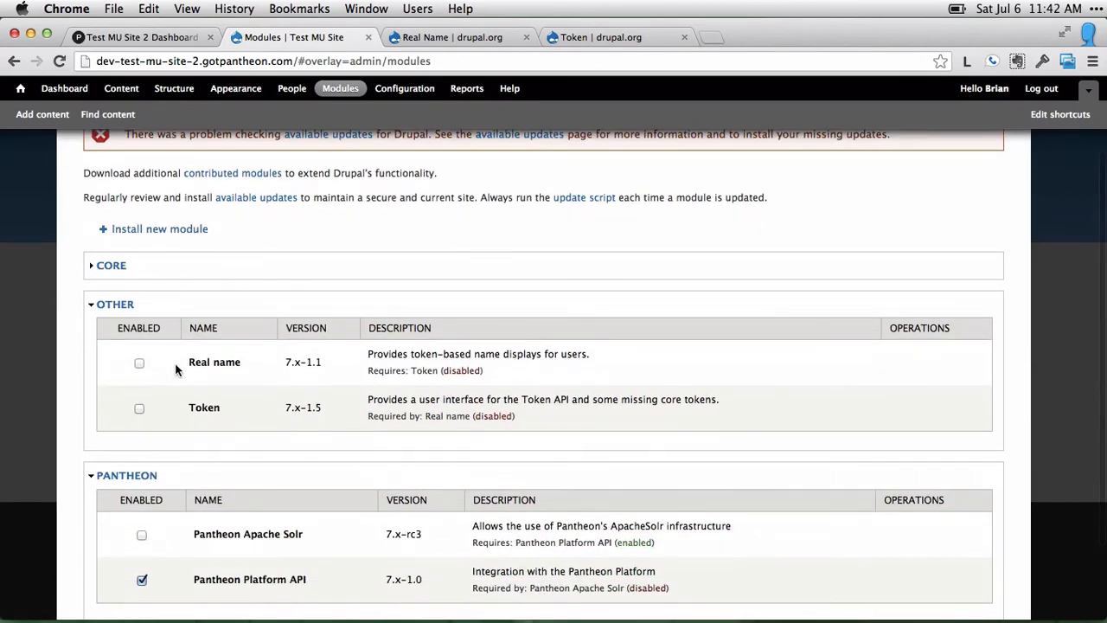
pyautogui.click(138, 362)
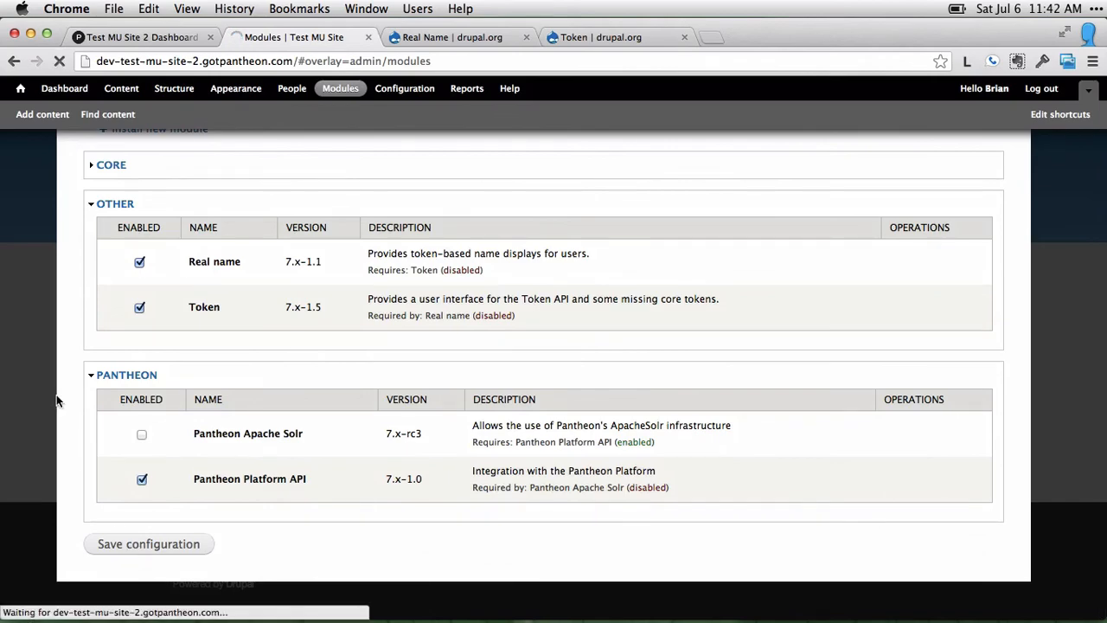
pyautogui.click(148, 544)
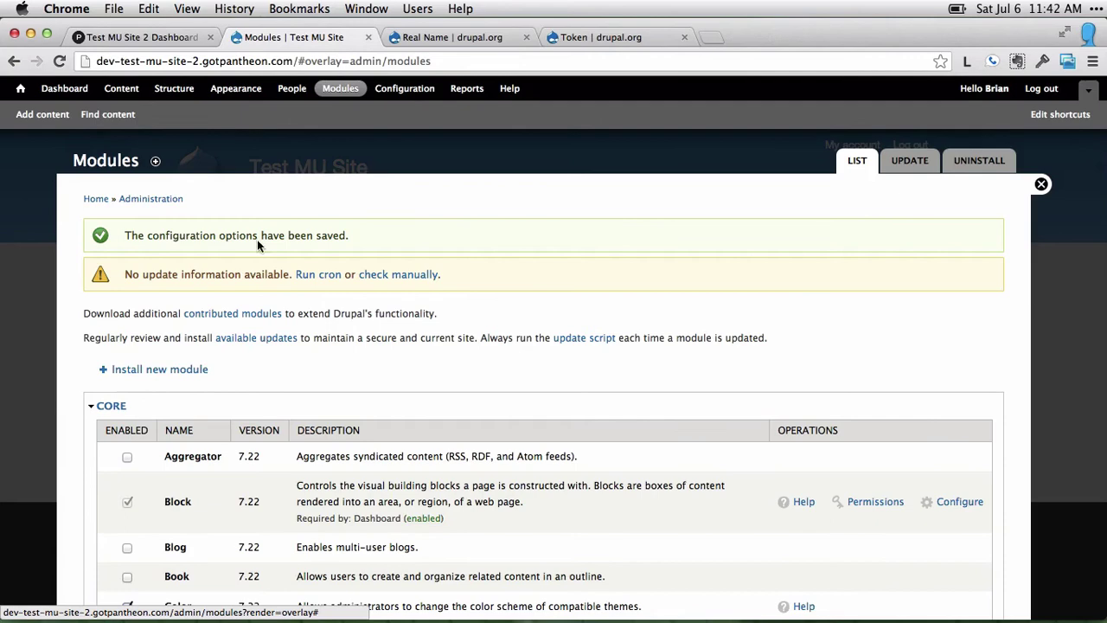
pyautogui.click(404, 88)
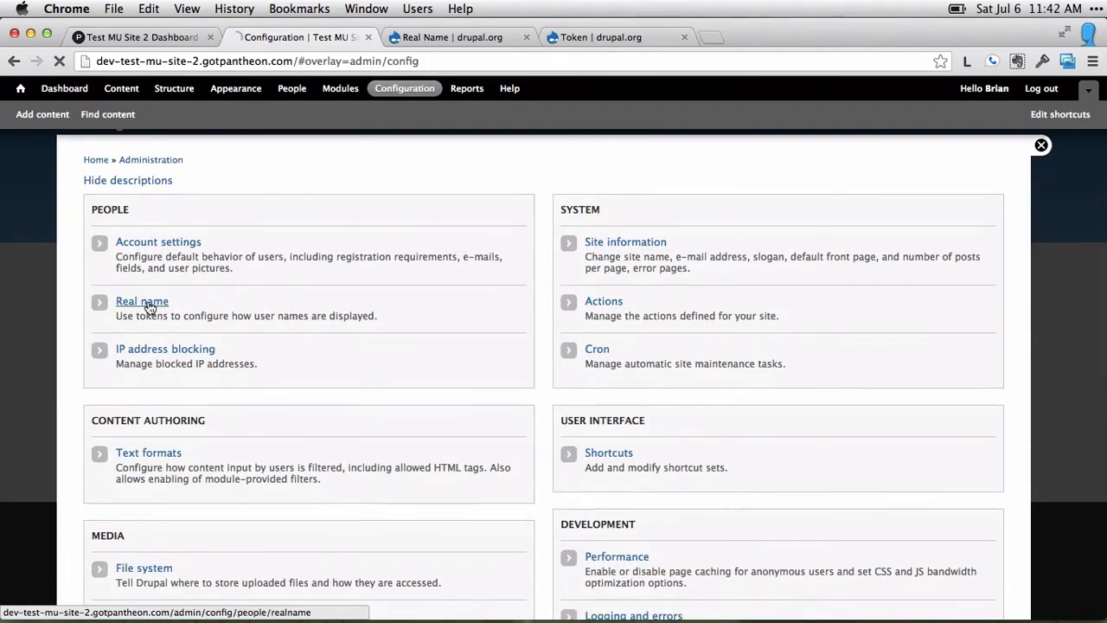
# Open the Real name settings under People showing the [user:name-raw] pattern.
pyautogui.click(142, 300)
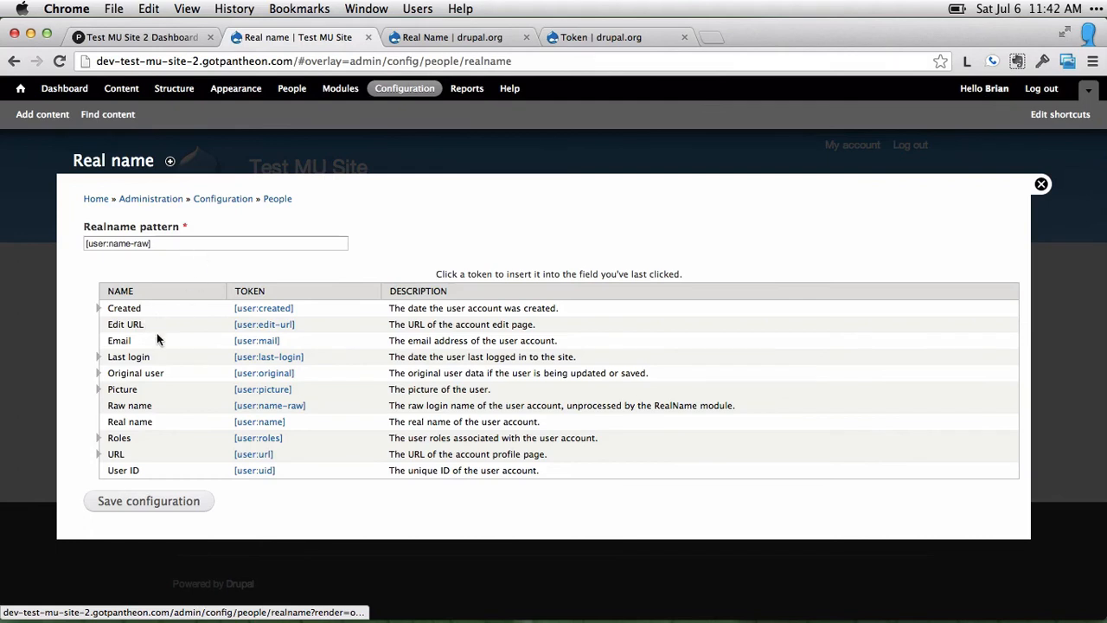
pyautogui.moveTo(198, 380)
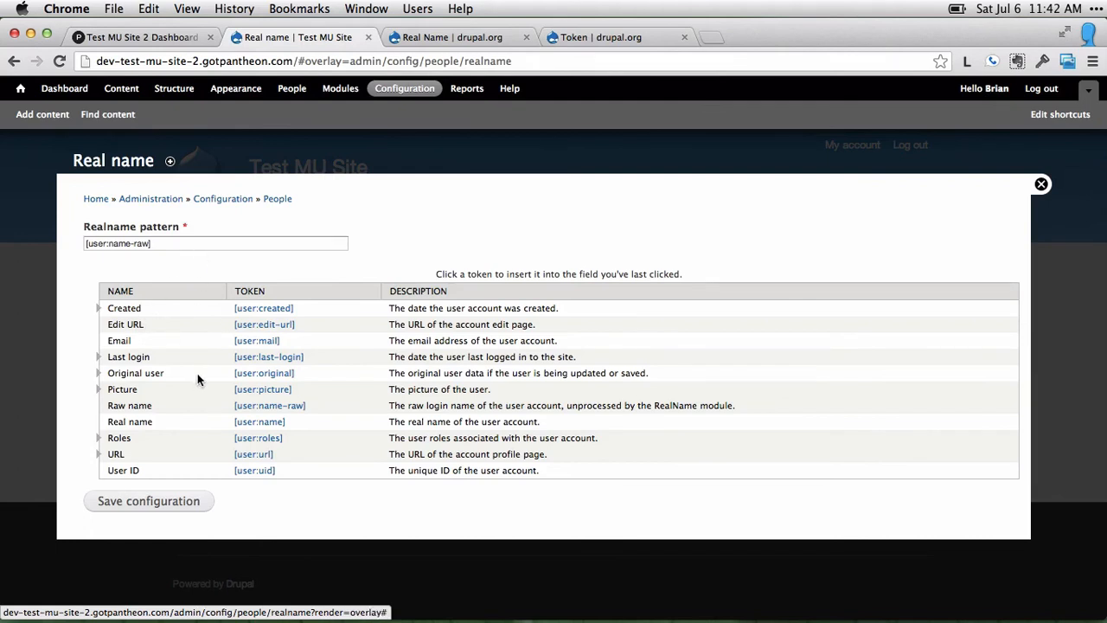
pyautogui.moveTo(198, 287)
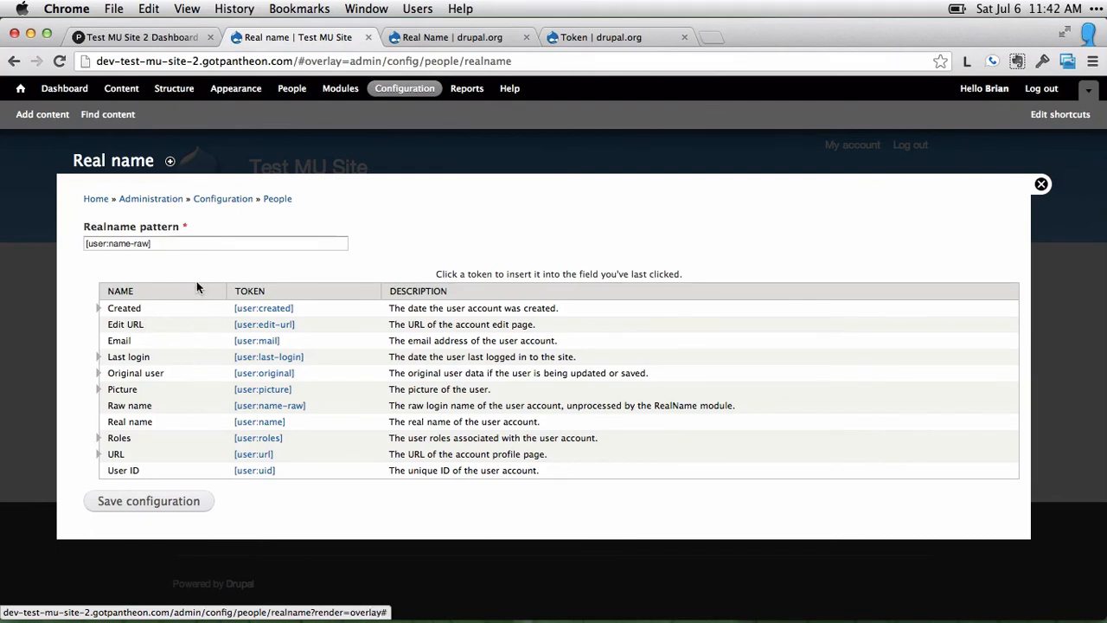